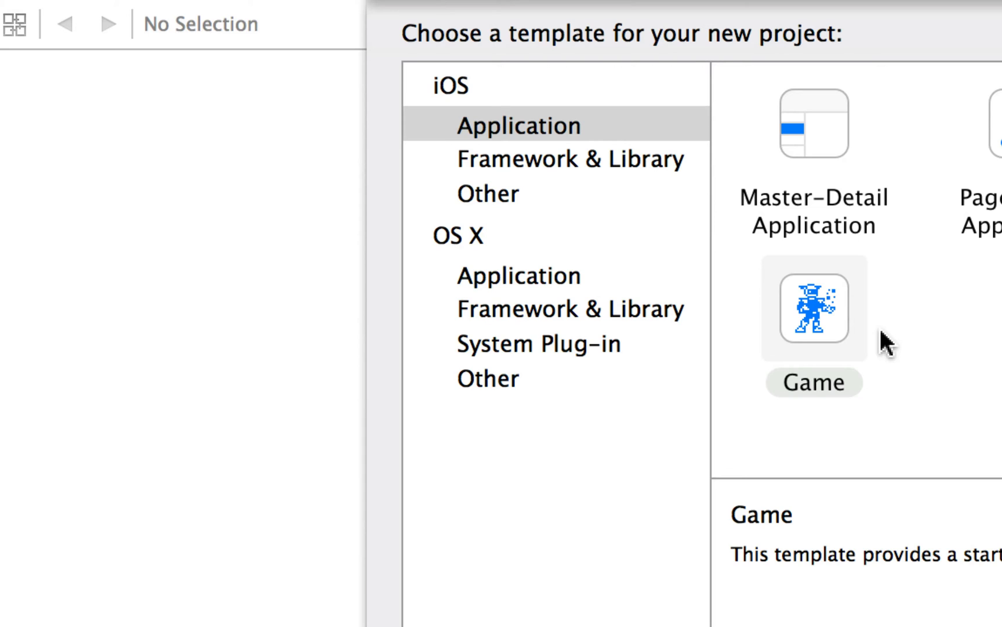
pyautogui.moveTo(814, 319)
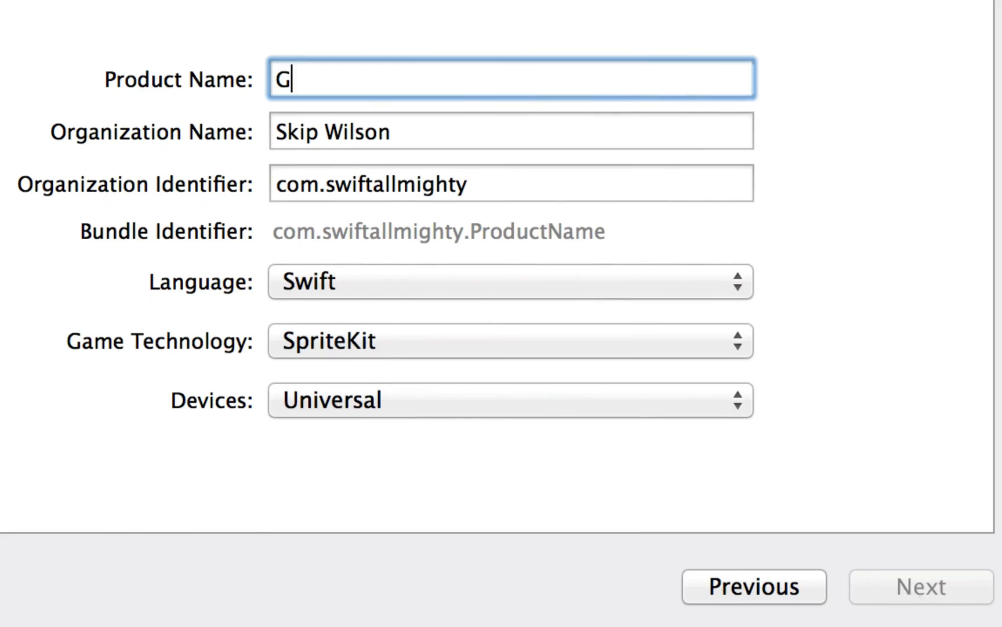
# Name the Swift SpriteKit game project Game_1 and confirm its details
pyautogui.write('ame_1')
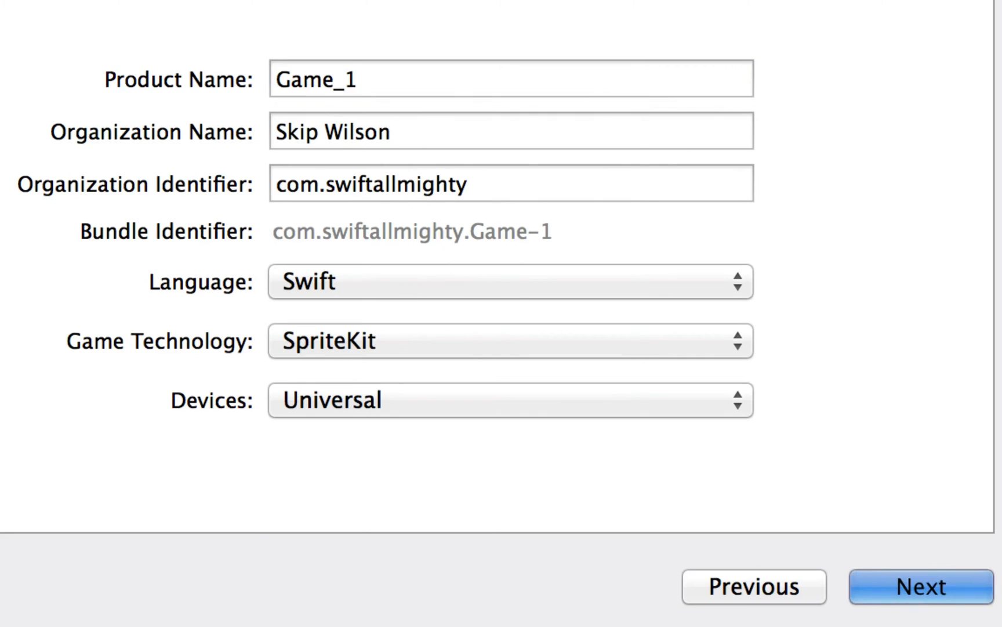
pyautogui.click(921, 587)
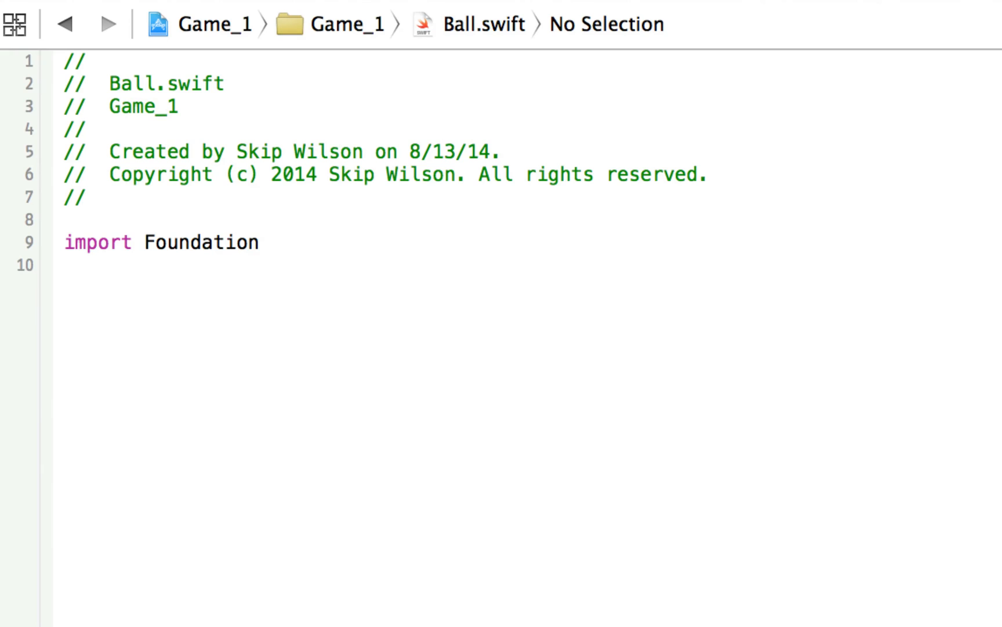
# Declare class Ball with a size property of type CGSize
pyautogui.click(64, 61)
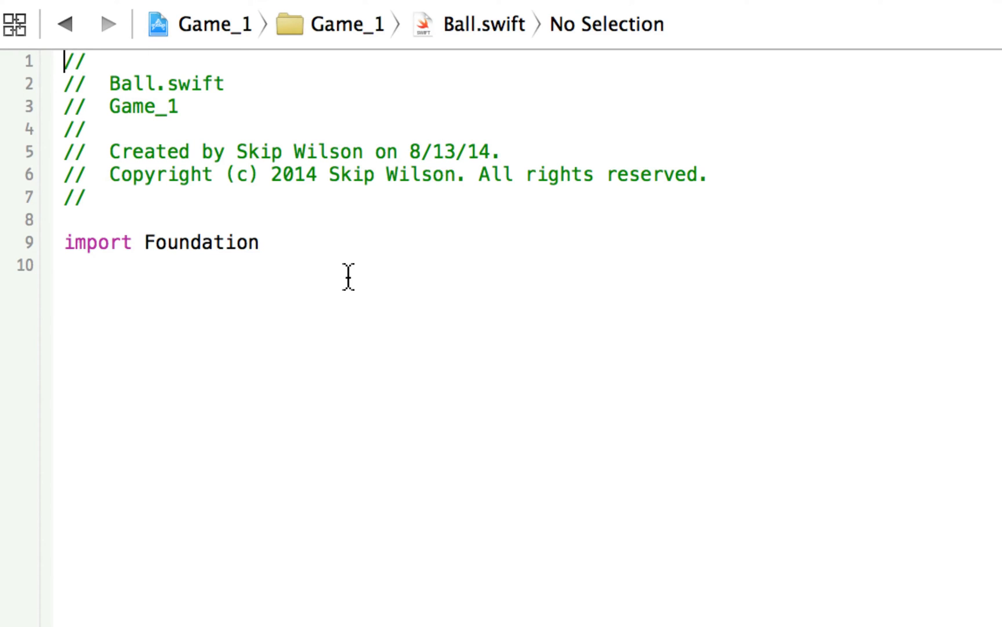
pyautogui.press('Return')
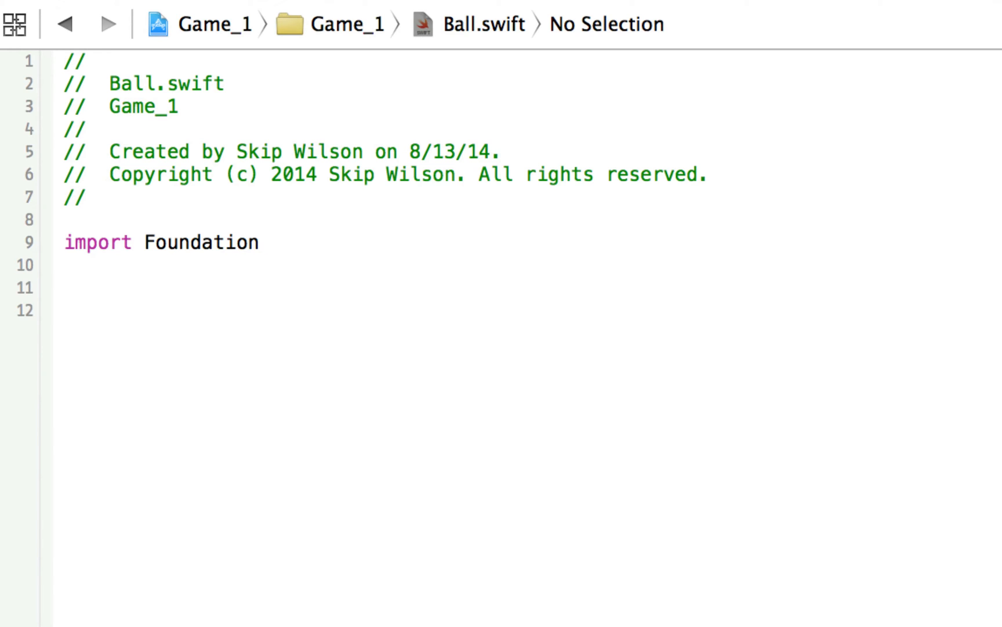
pyautogui.write('class Ball')
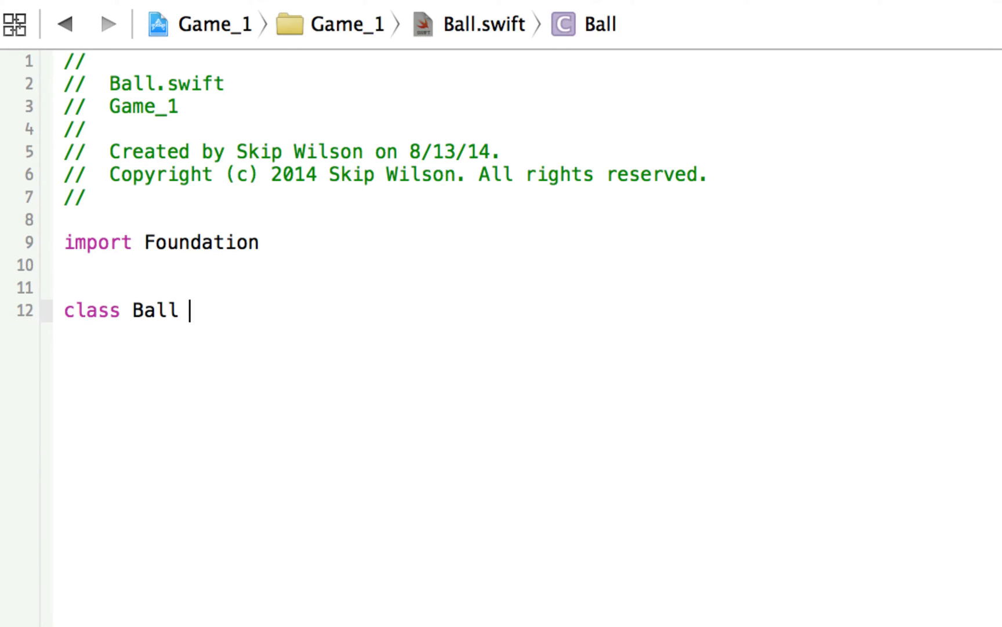
pyautogui.write('{')
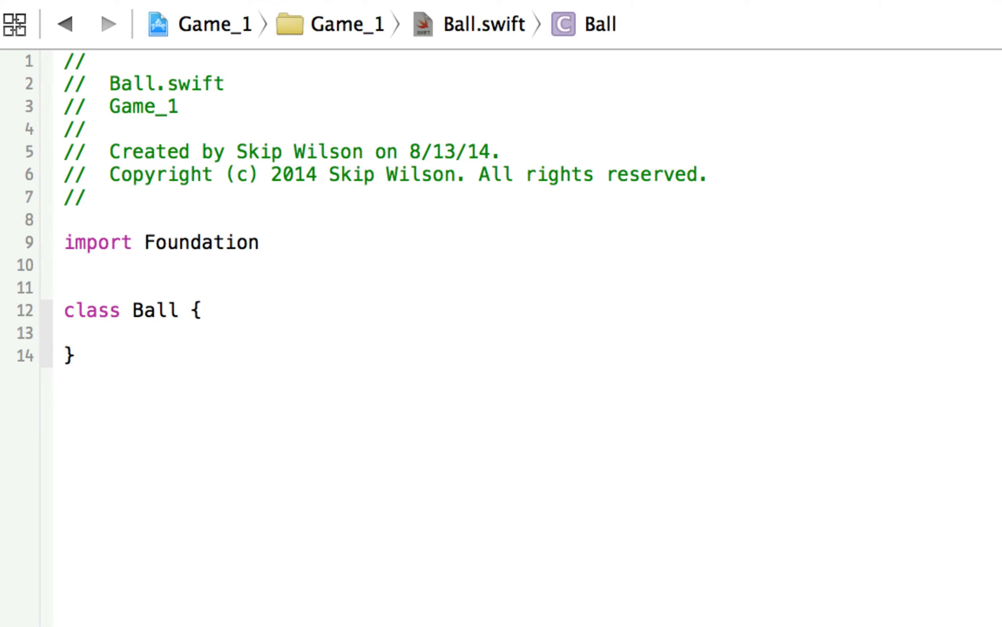
pyautogui.write('var')
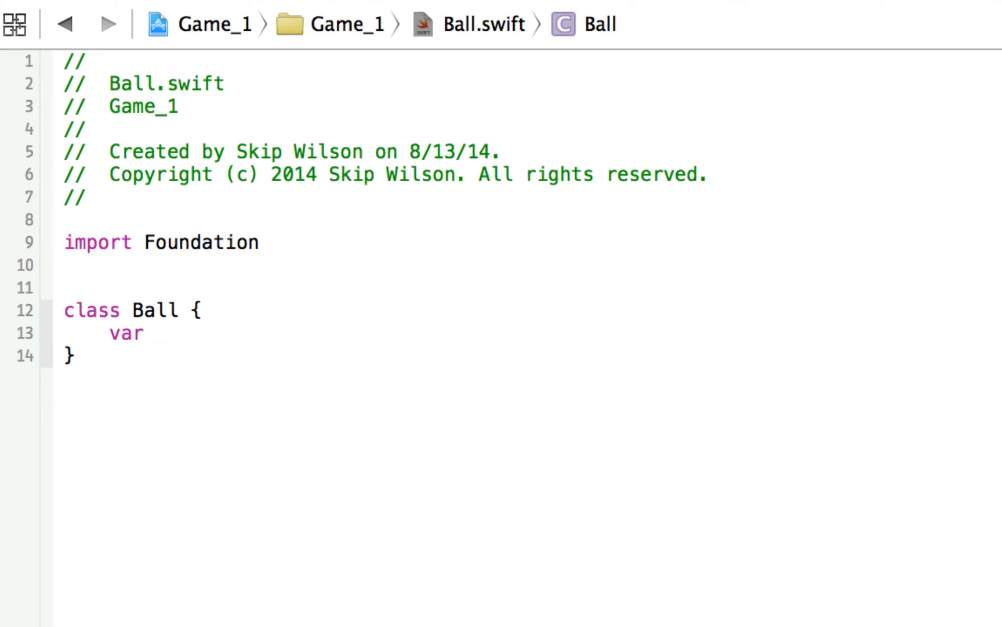
pyautogui.write('size:')
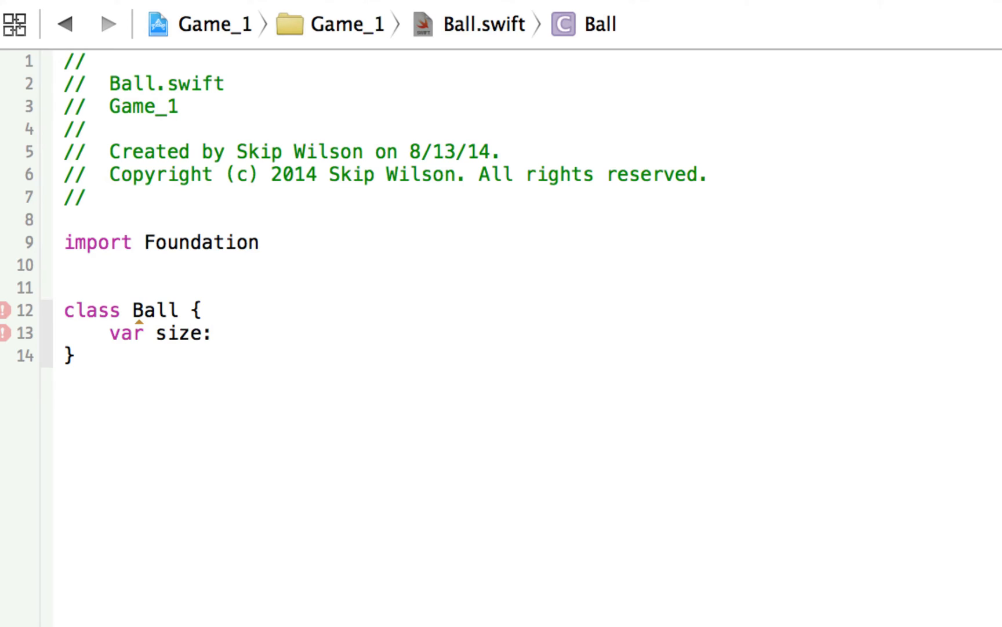
pyautogui.write('CGSize')
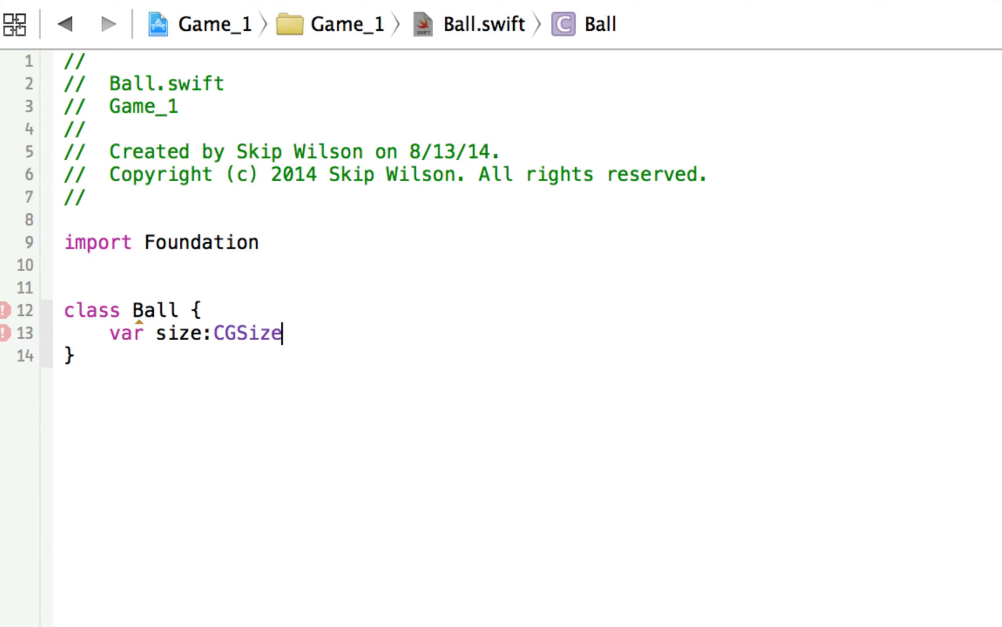
# Add an SKShapeNode! node property, import SpriteKit, and begin an init stub
pyautogui.write('var')
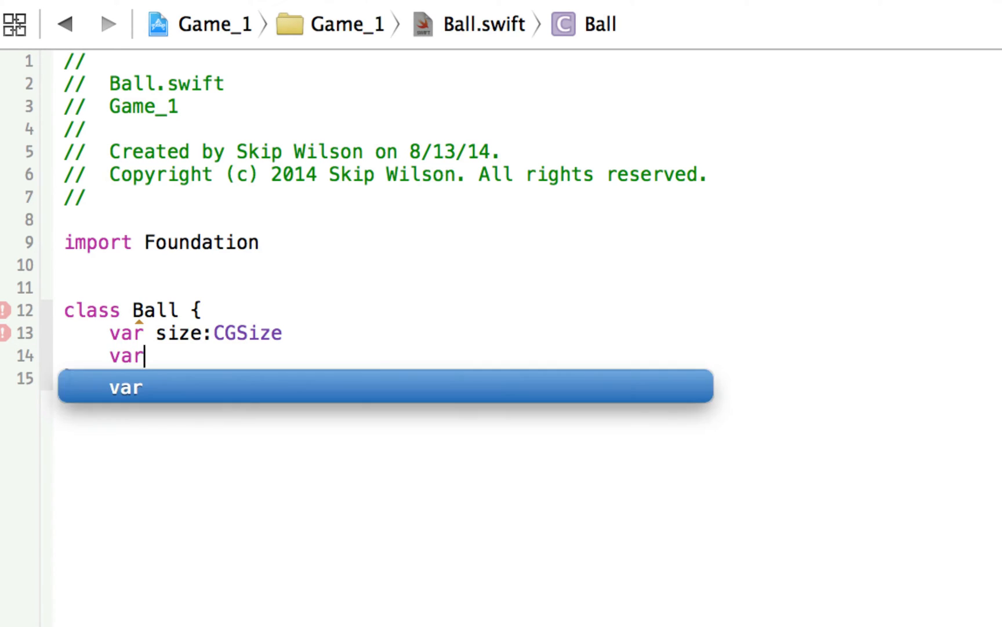
pyautogui.write('node:')
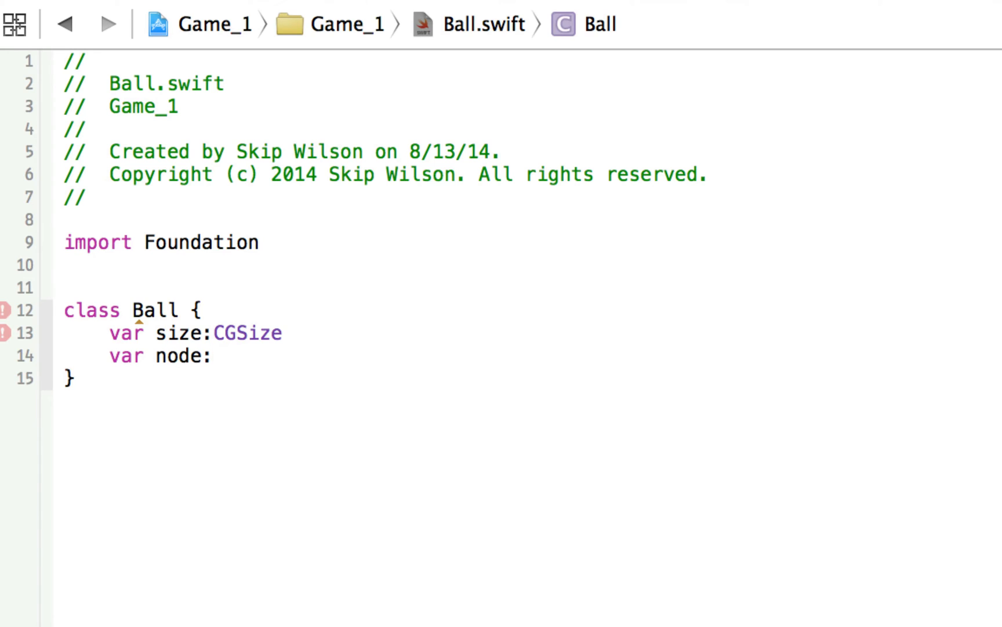
pyautogui.write('SKSHape')
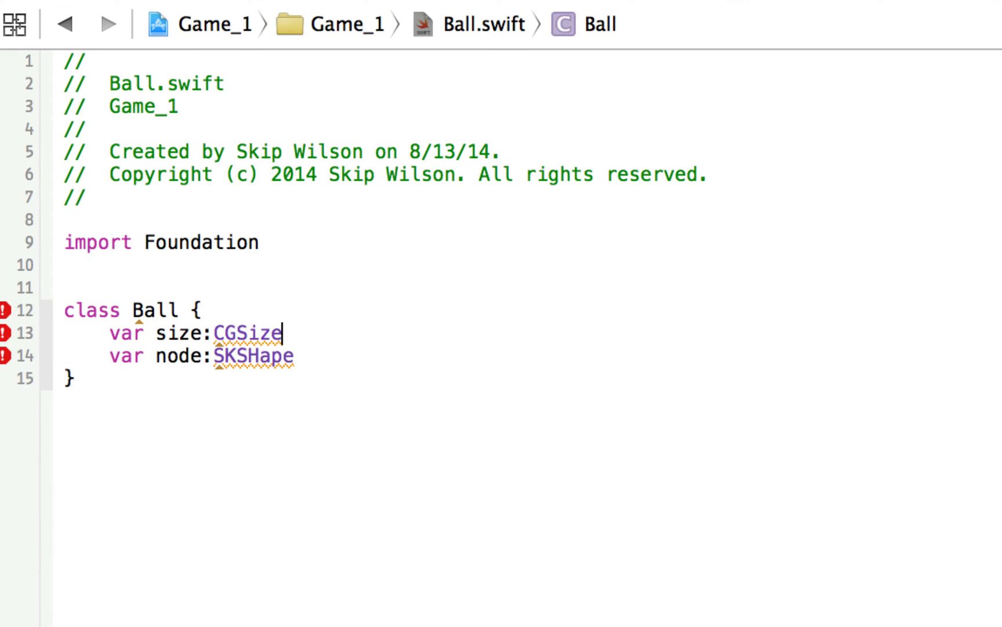
pyautogui.write('S')
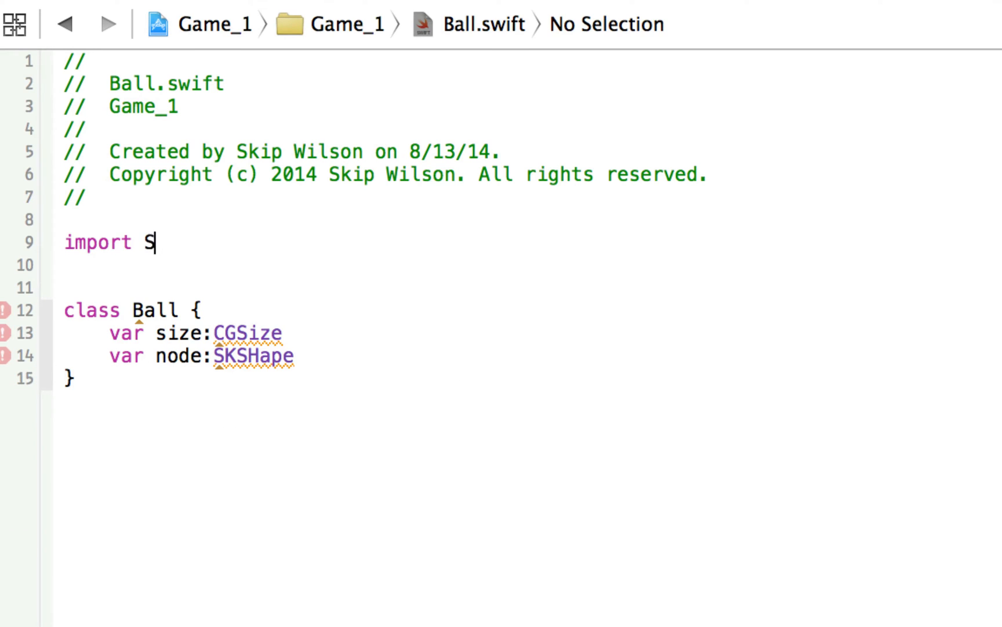
pyautogui.write('priteKit')
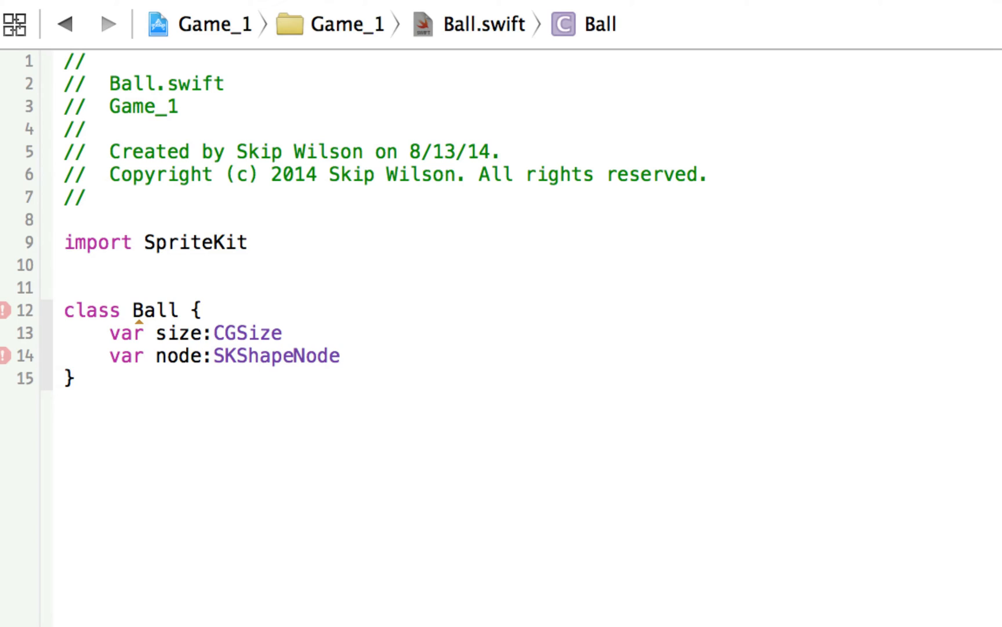
pyautogui.write('!')
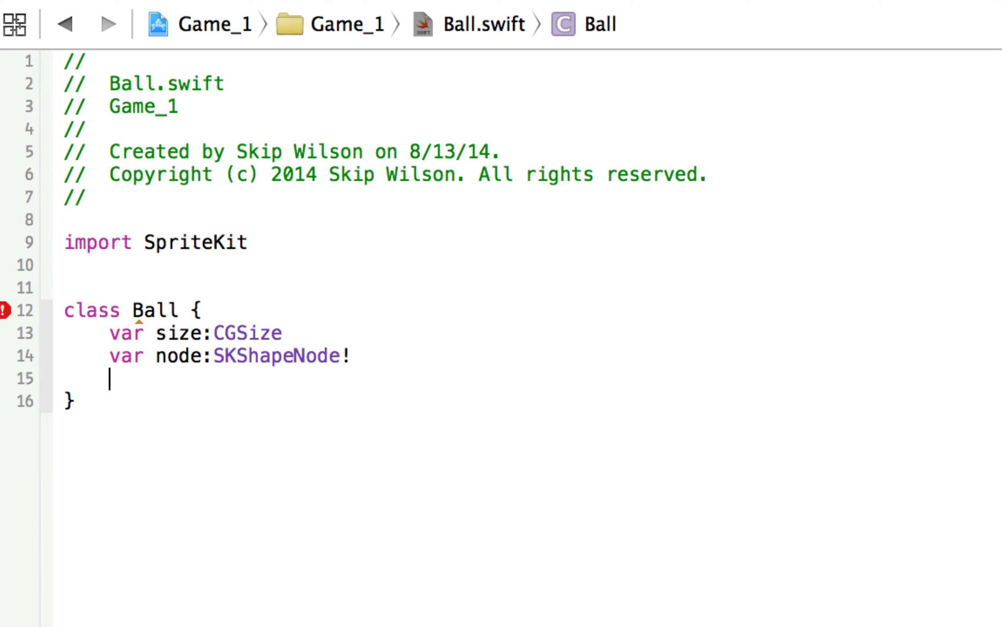
pyautogui.write('init() {')
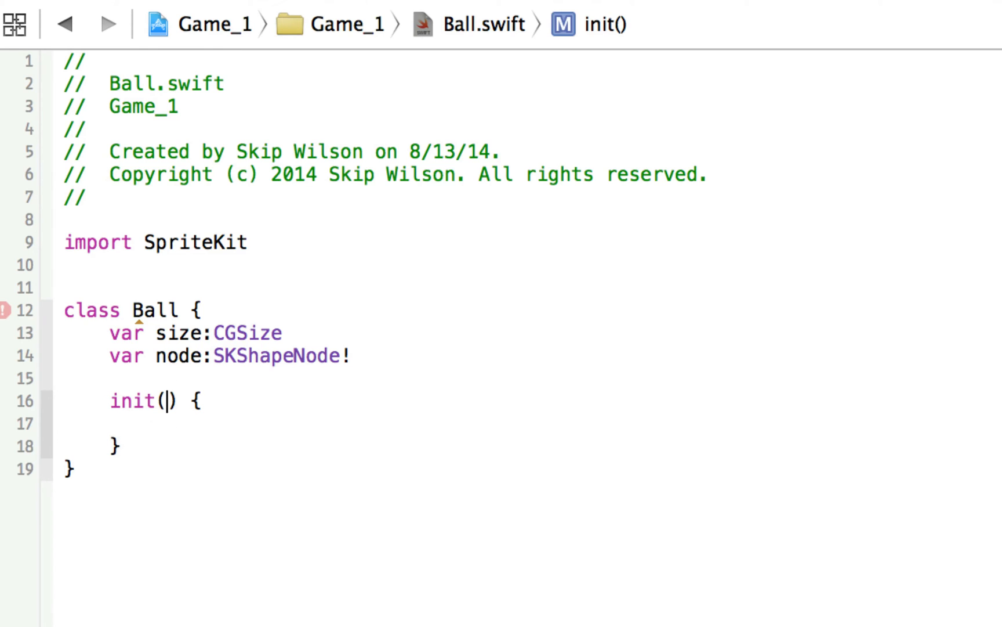
# Make init take size: CGSize, store self.size, and compute center at half width and height
pyautogui.write('size:')
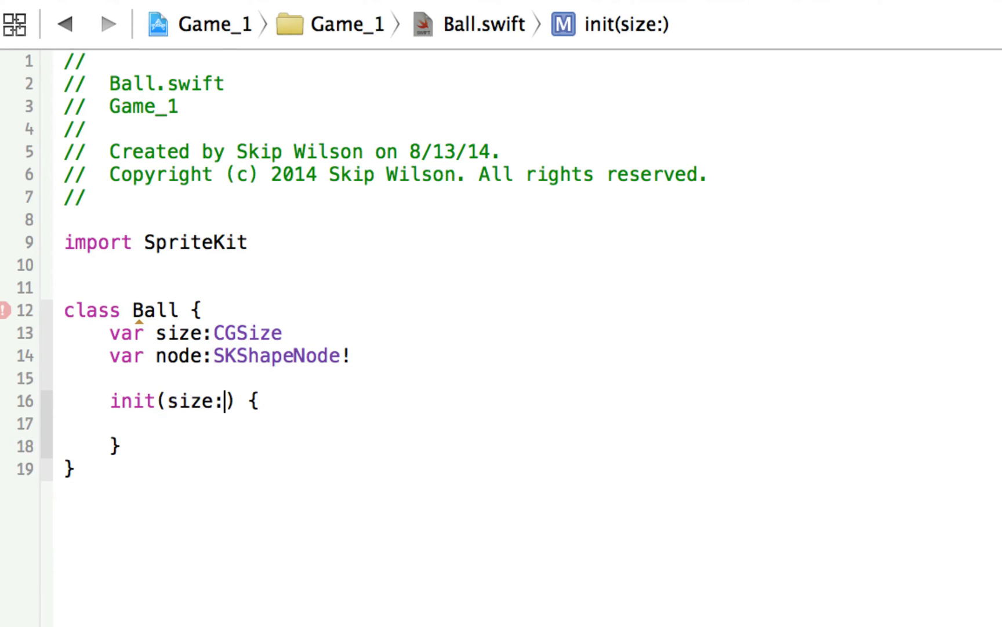
pyautogui.write('CGSize')
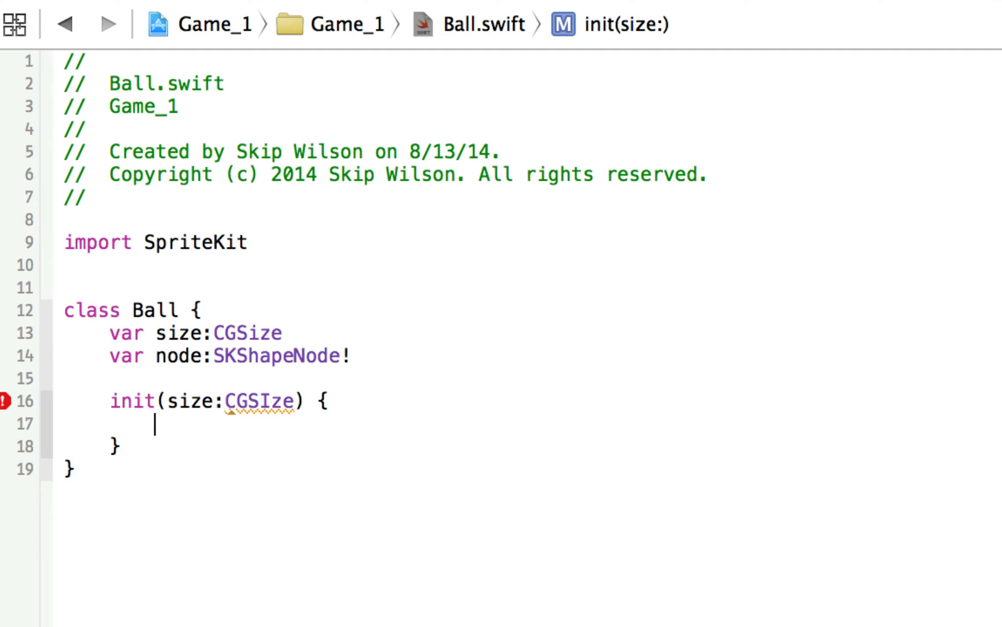
pyautogui.write('self.size = size')
pyautogui.write('let')
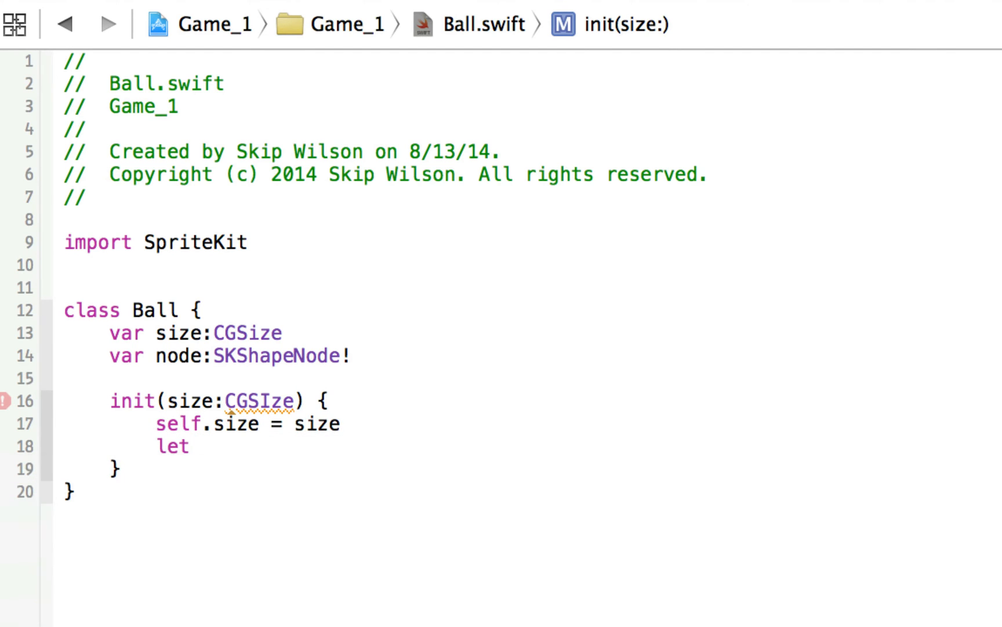
pyautogui.write('center = C')
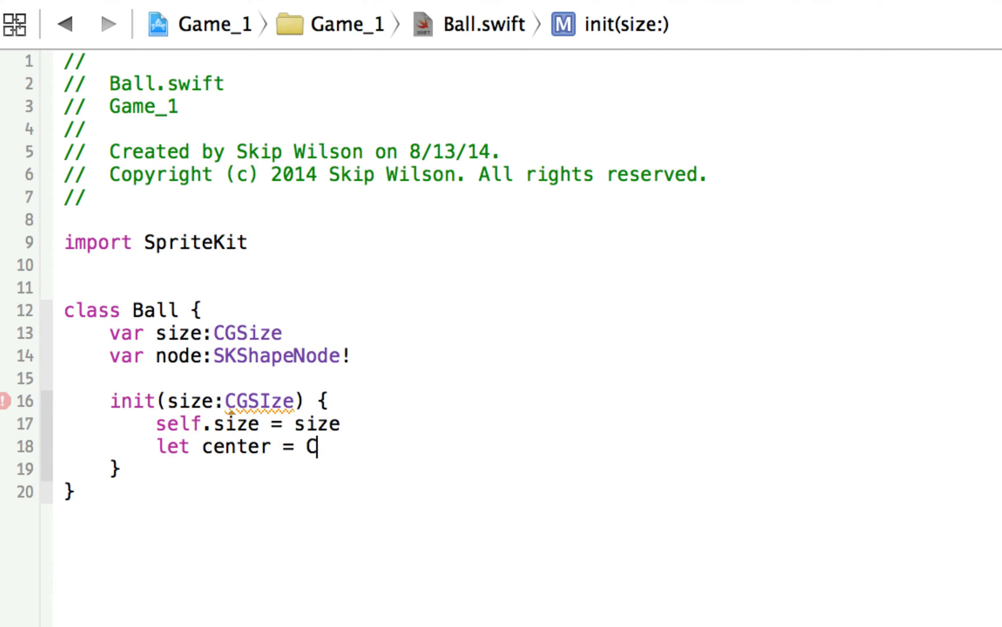
pyautogui.write('GPointMake(size.width , y: CGFloat')
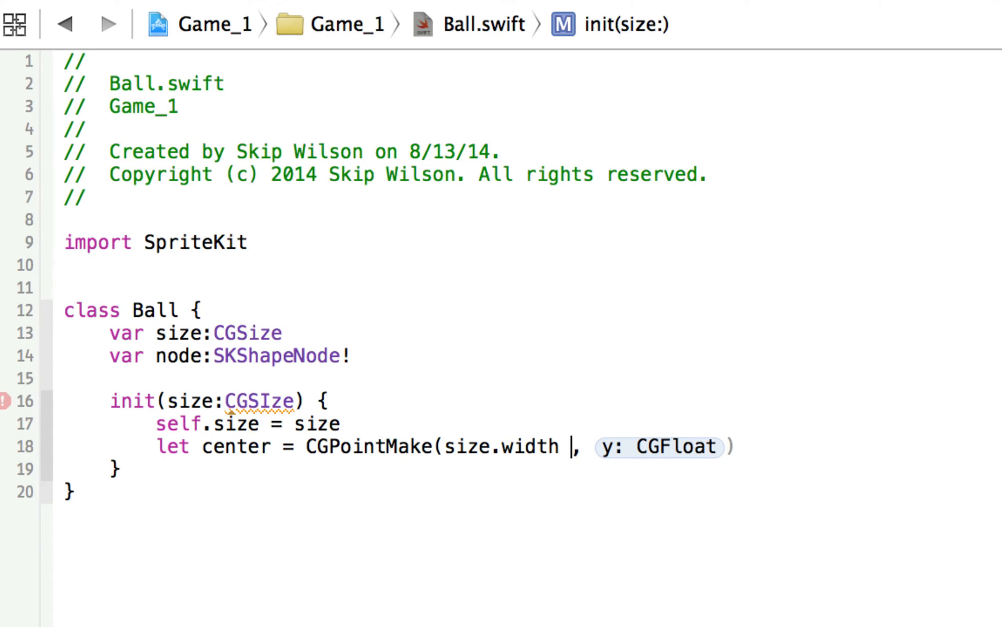
pyautogui.write('* 0.5')
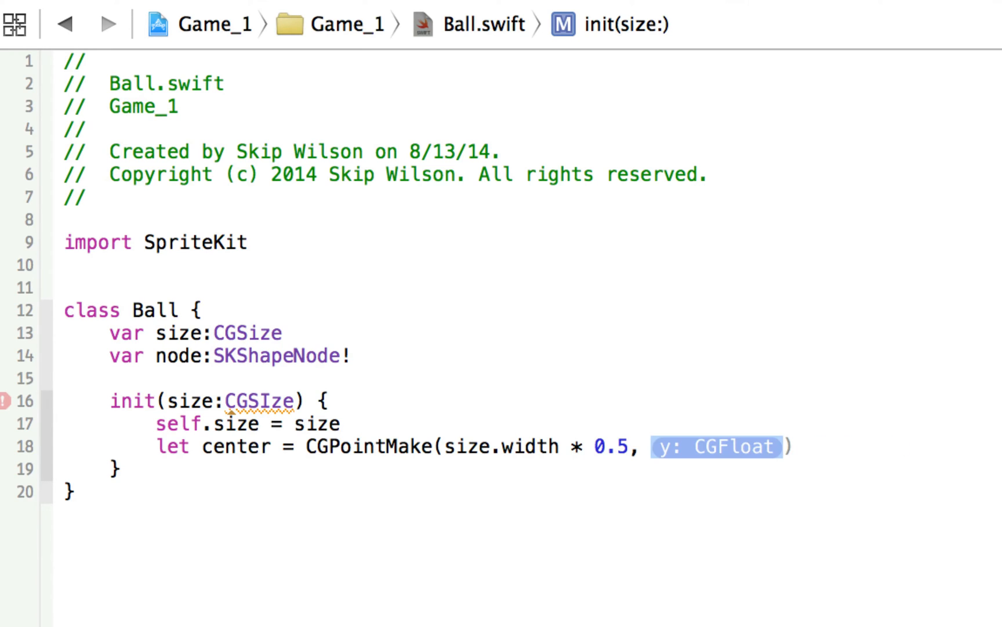
pyautogui.write('size.hei')
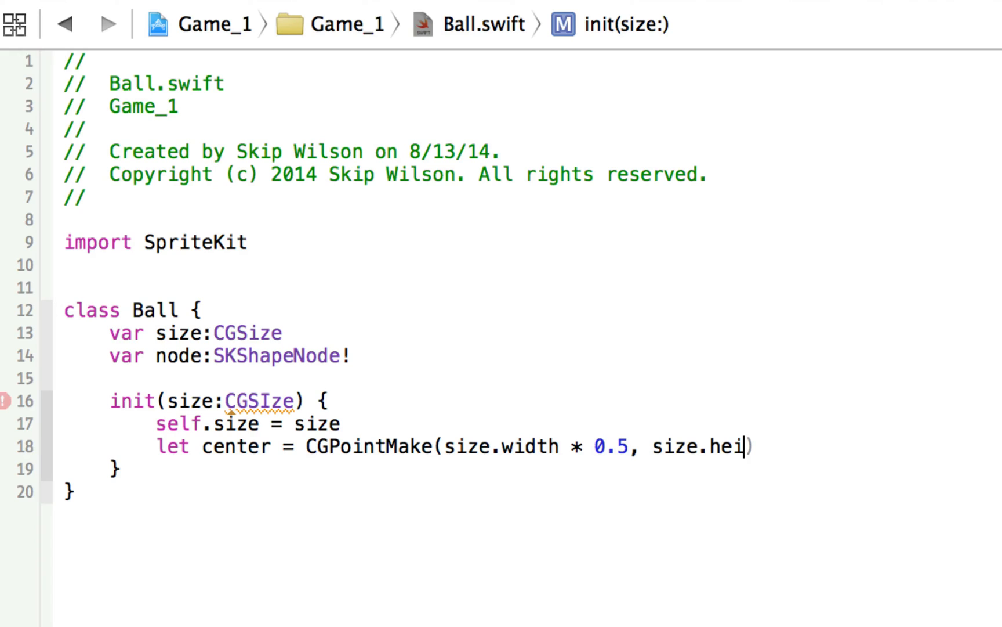
pyautogui.write('ght * 0.5)')
pyautogui.write('let circle = CGRectMake(')
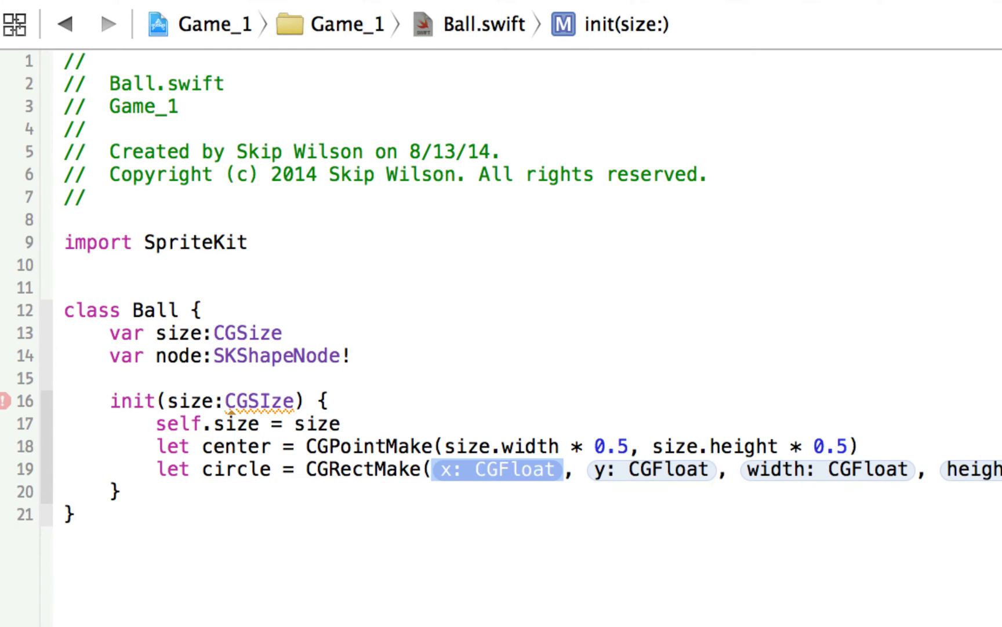
# Build the circle rectangle at center.x - 40.0, center.y - 40.0, sized 80.0 by 80.0
pyautogui.write('center')
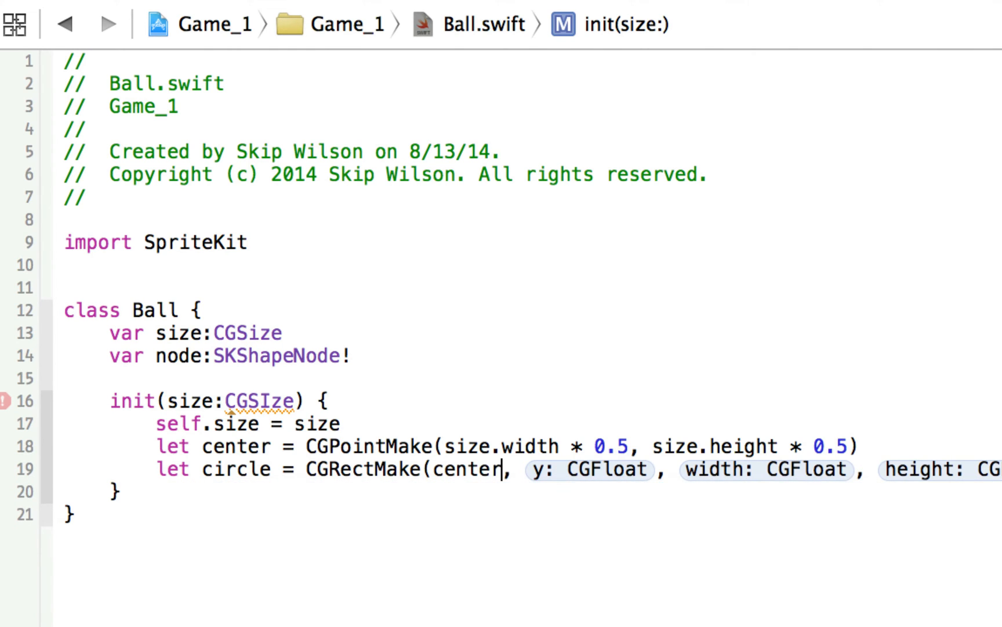
pyautogui.write('.x -')
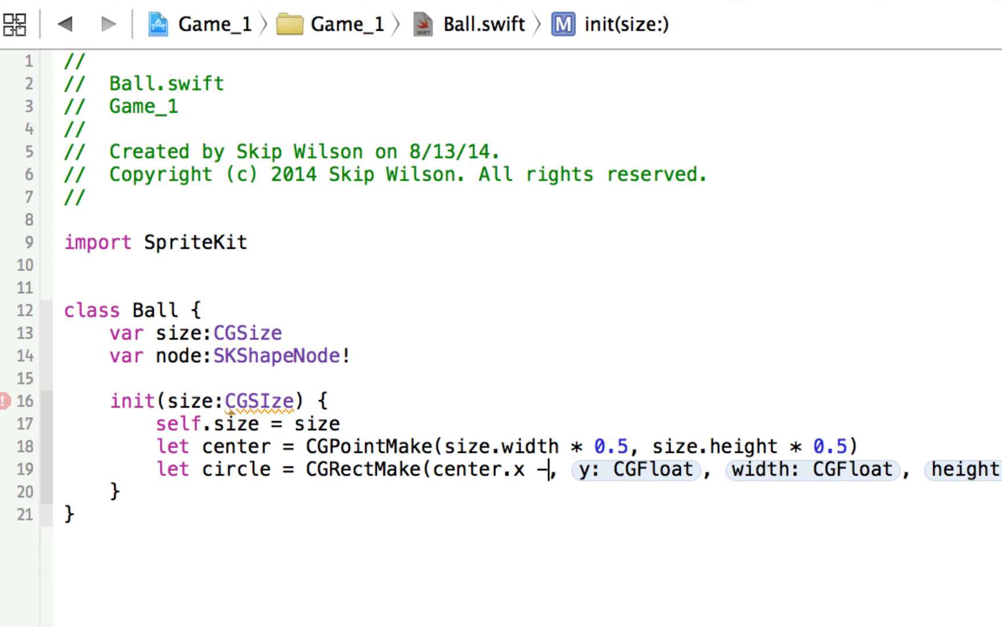
pyautogui.write('40,')
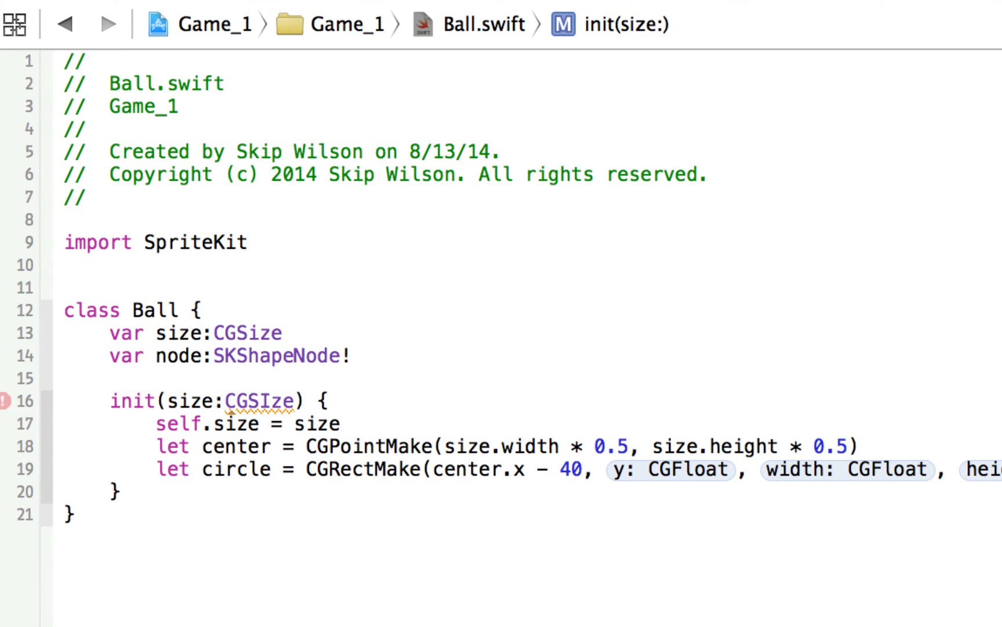
pyautogui.write('d')
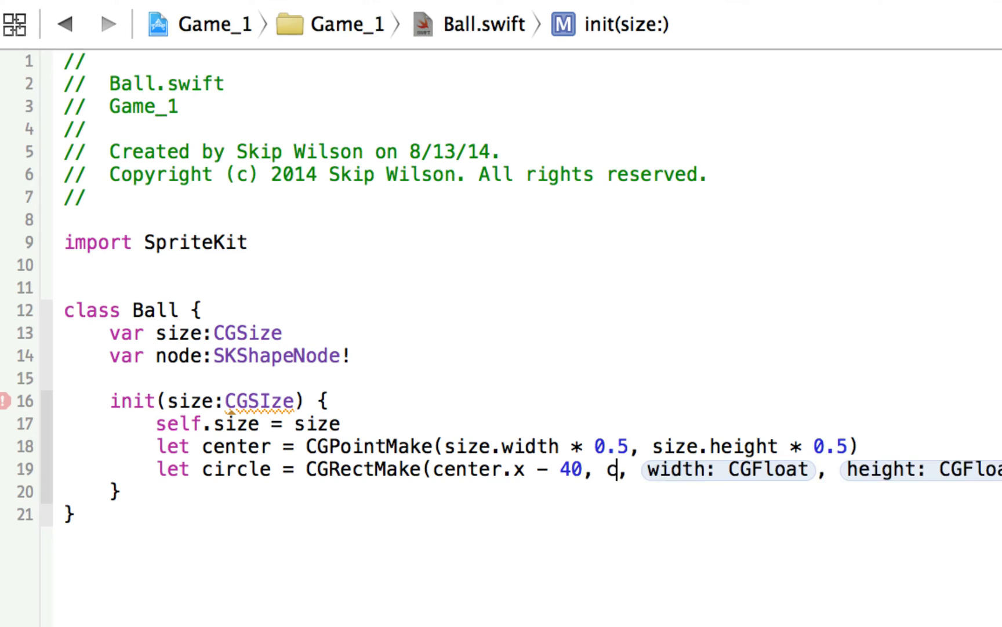
pyautogui.write('center.y -')
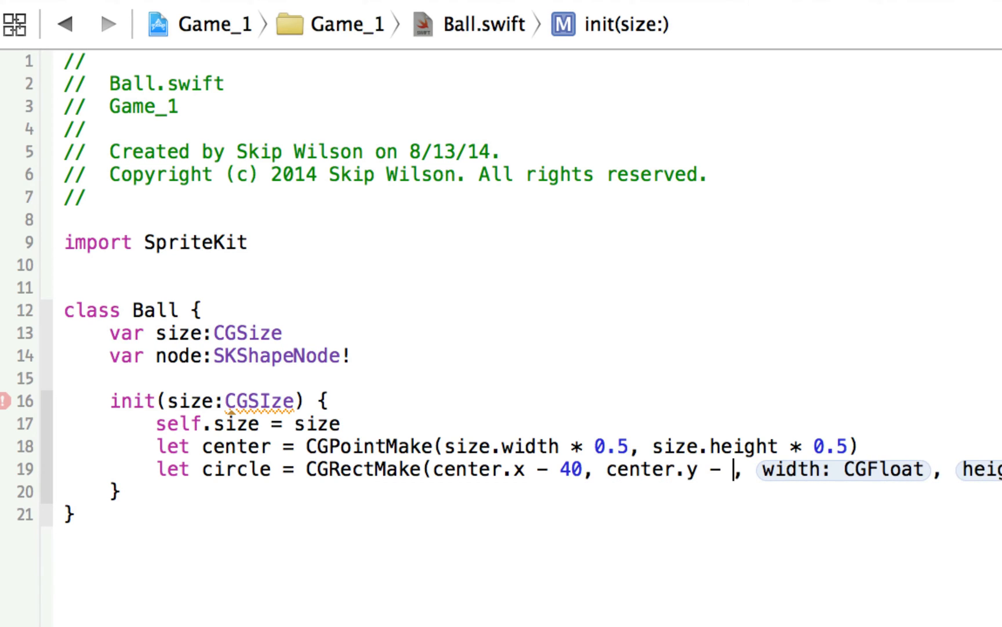
pyautogui.write('40.0')
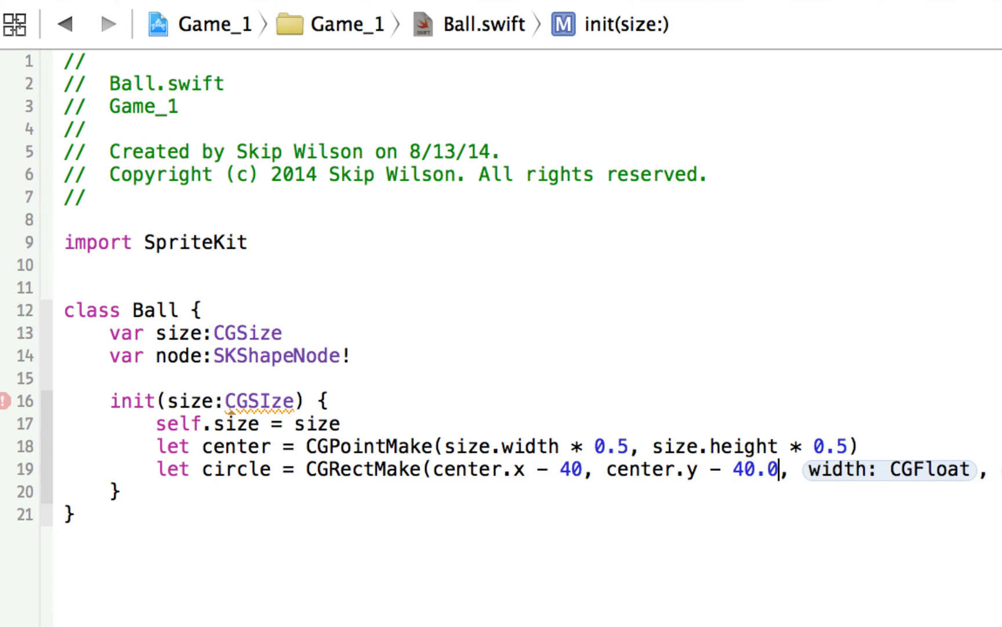
pyautogui.write('.0')
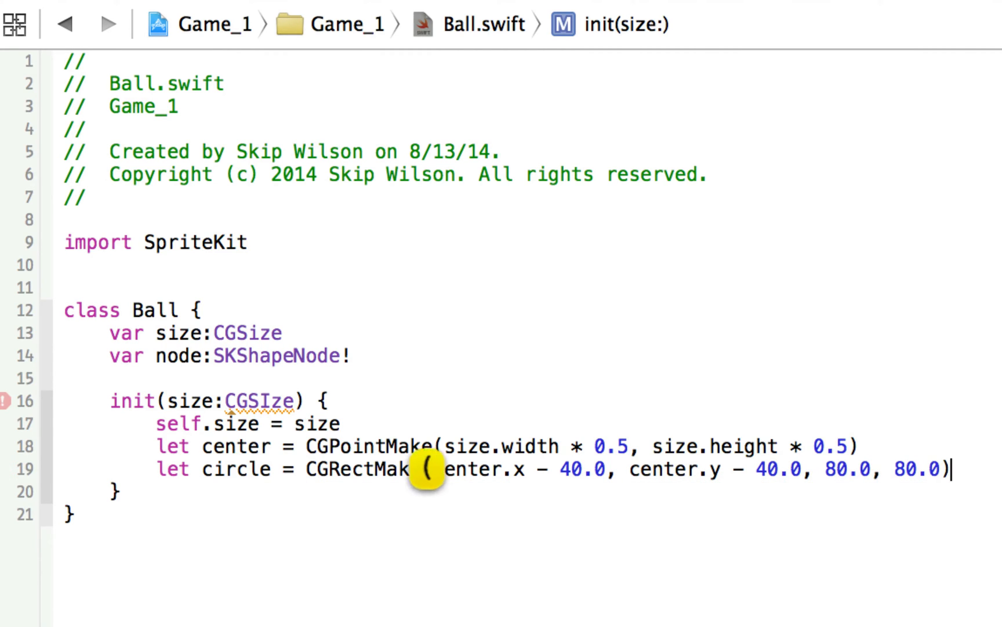
pyautogui.write('self.no')
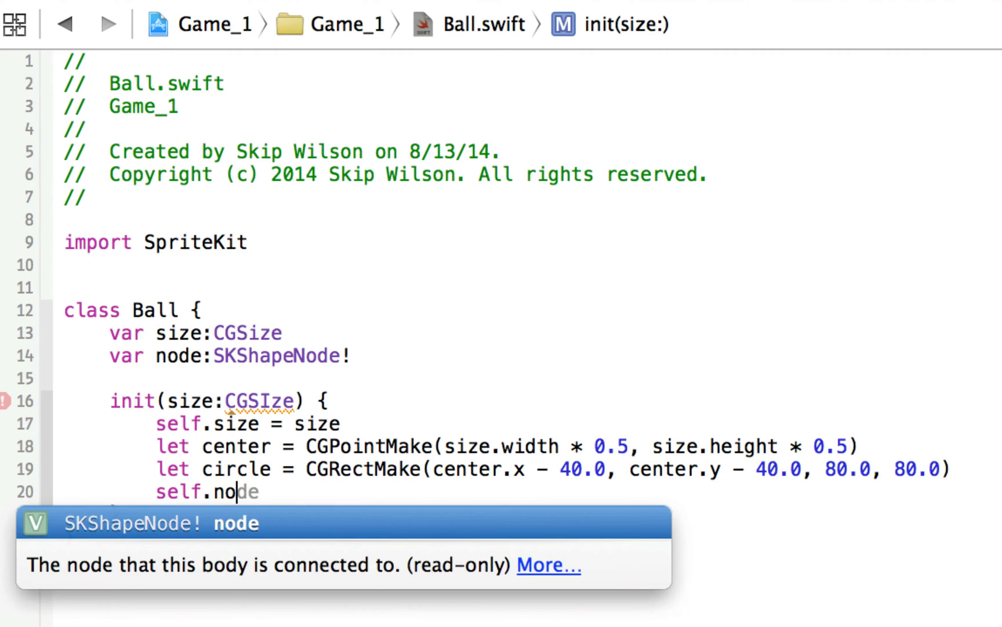
# Create the ball's SKShapeNode with a UIBezierPath oval path from the circle rectangle
pyautogui.write('= SKShapeNode(')
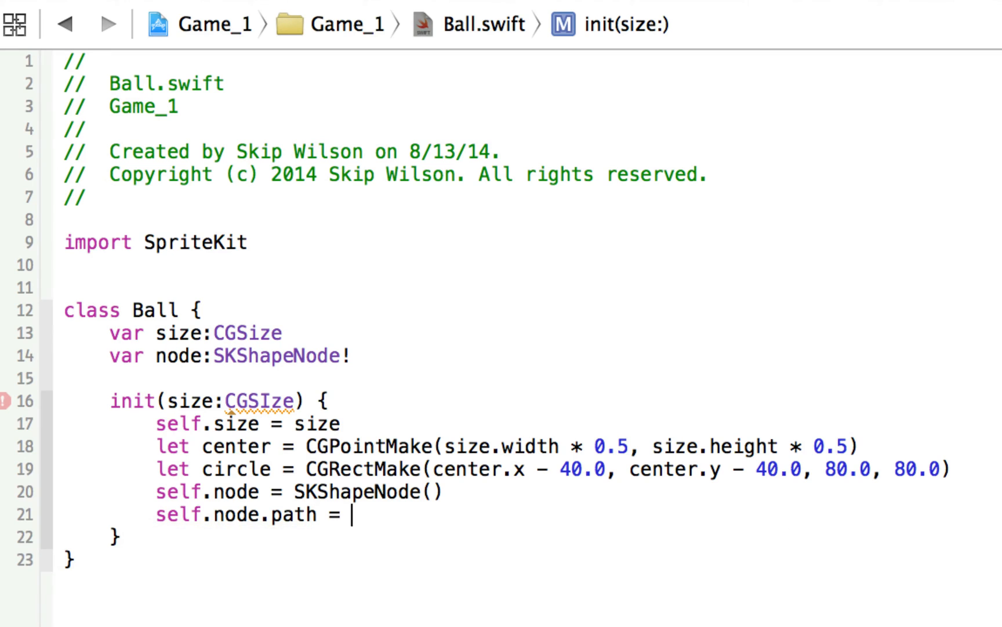
pyautogui.write('UIBezierPath(ovalInRect: circle).')
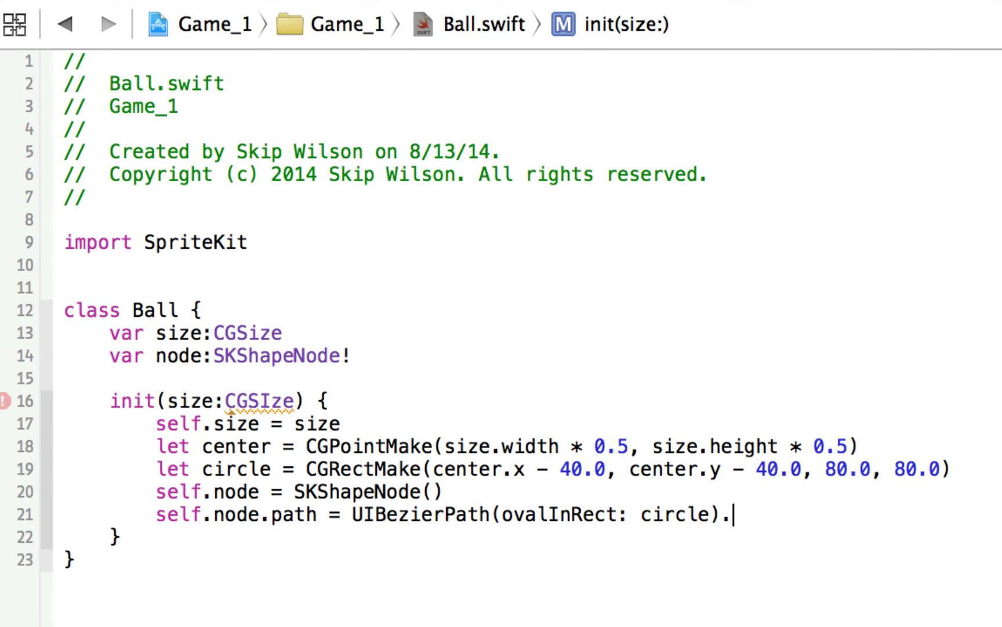
pyautogui.press('Backspace')
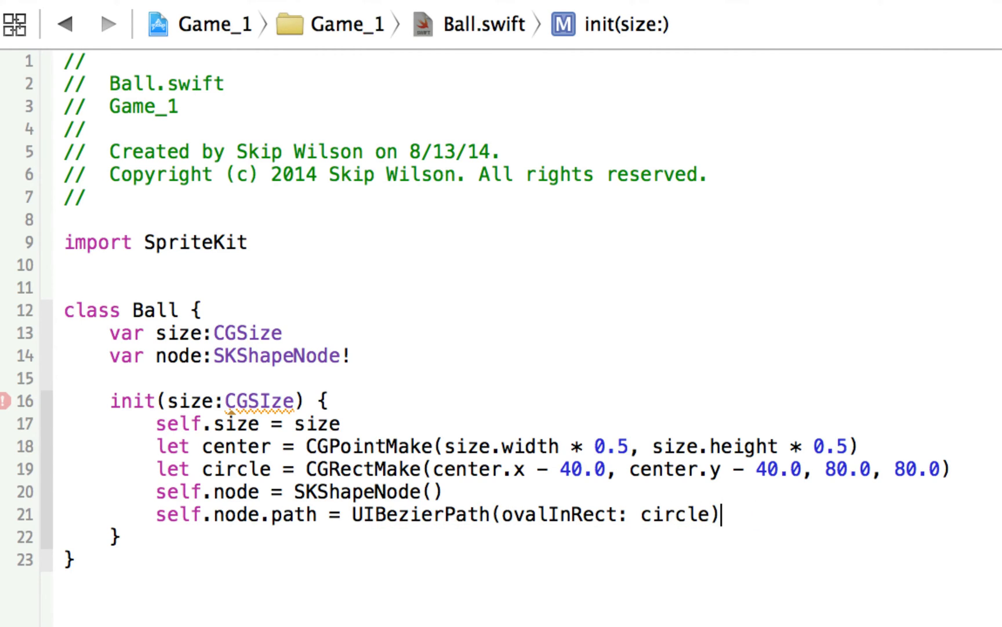
pyautogui.write('.CGPat')
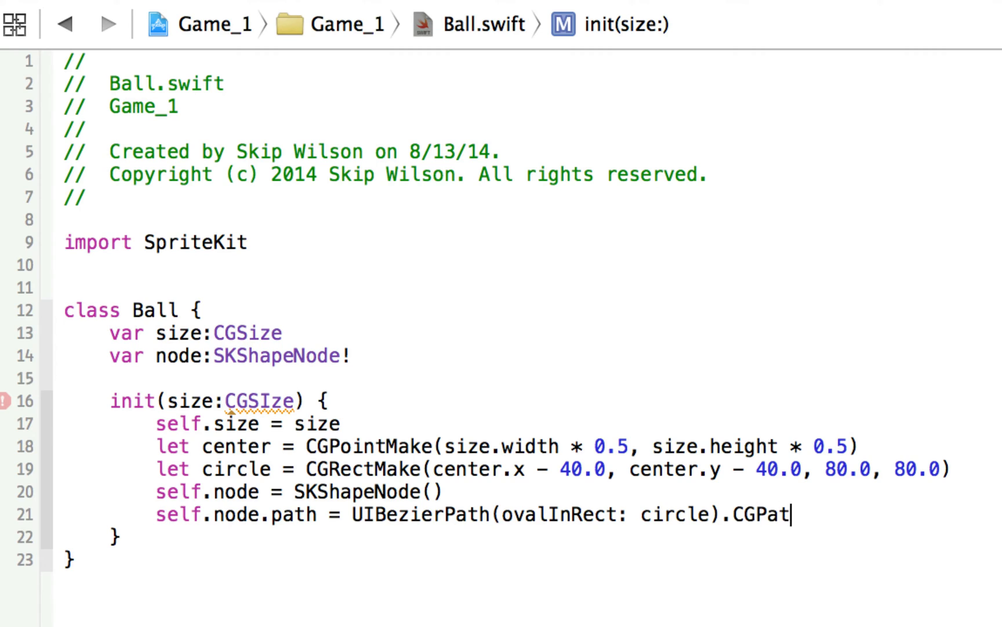
pyautogui.write('h')
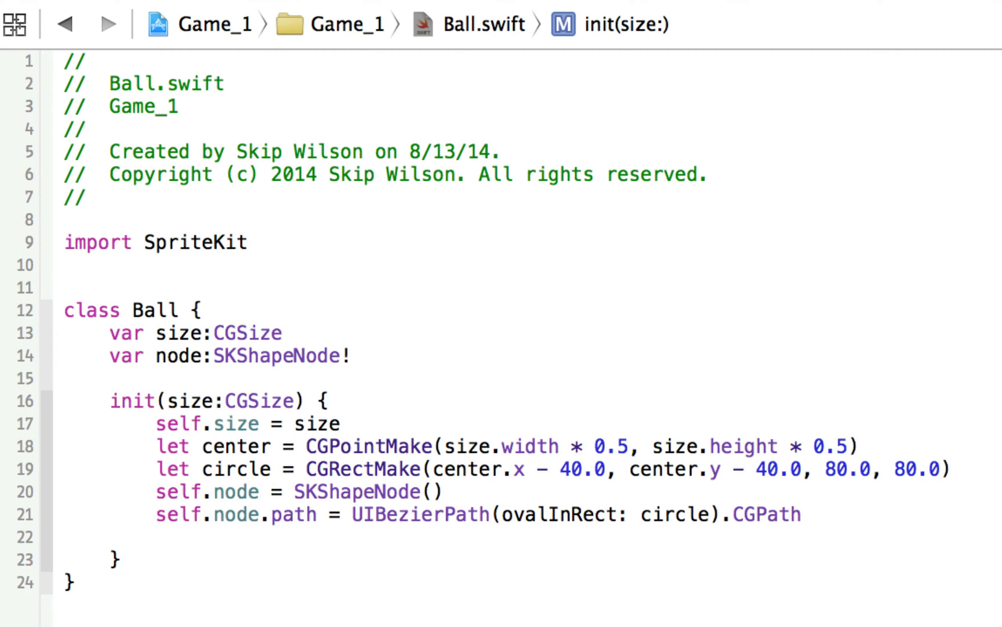
# Set the node's fill colour to SKColor.redColor() and add a colour assignment set to nil
pyautogui.write('self.node.fillColor')
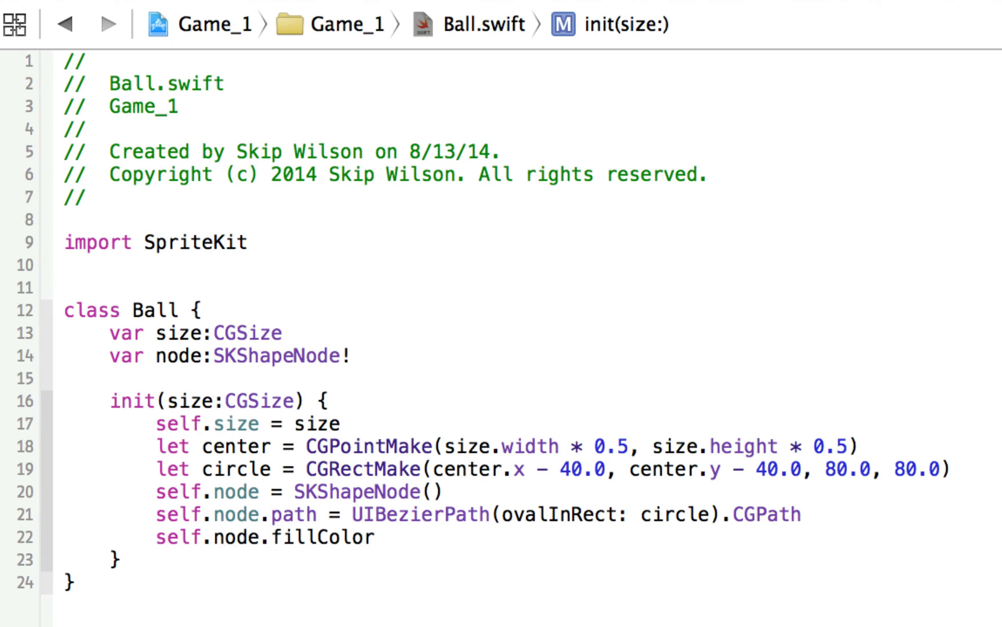
pyautogui.write('= SKColor')
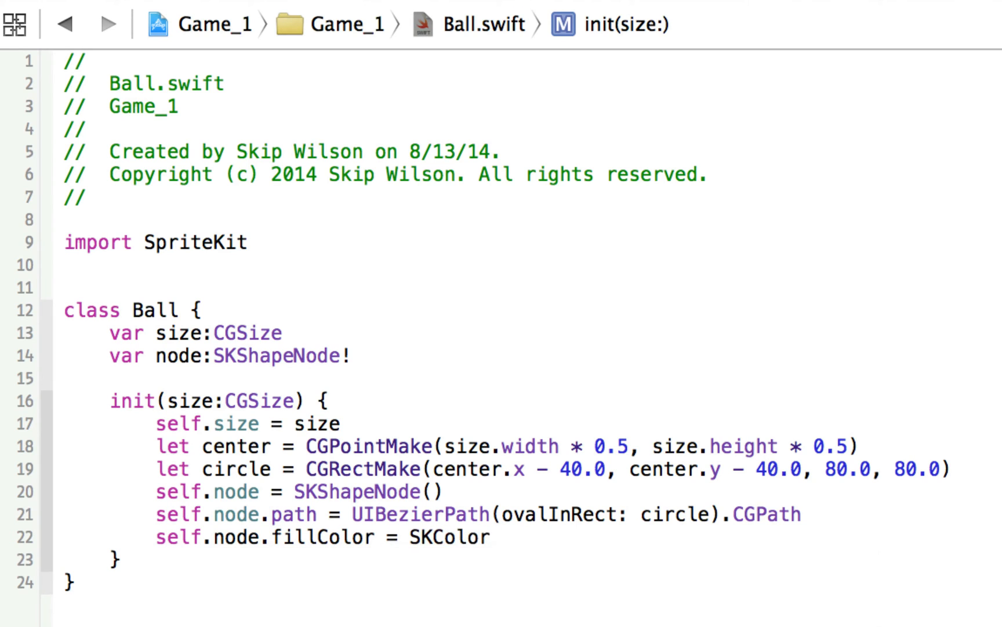
pyautogui.write('.redColor()')
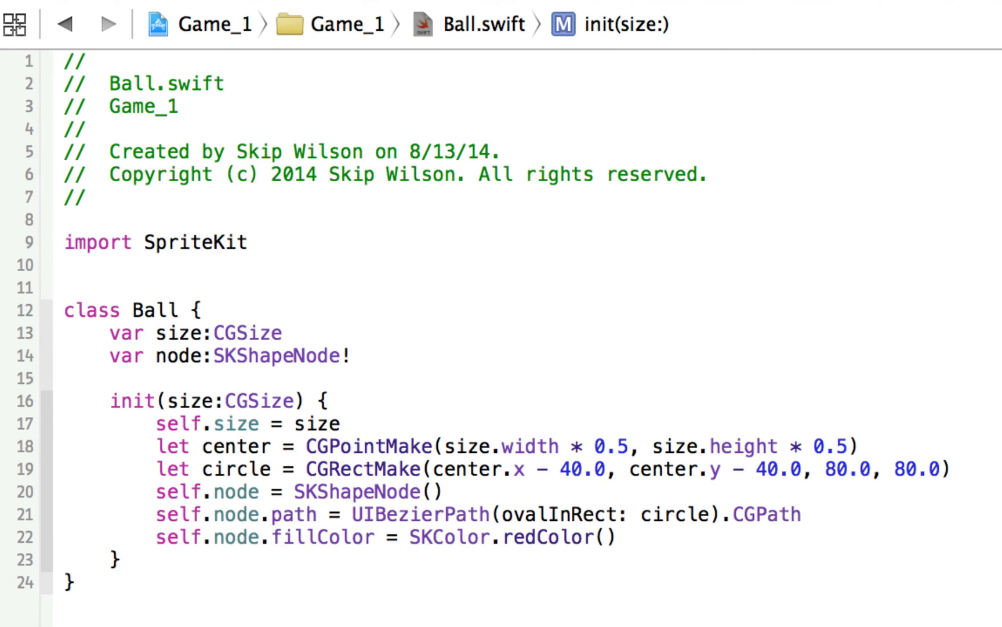
pyautogui.write('self.node')
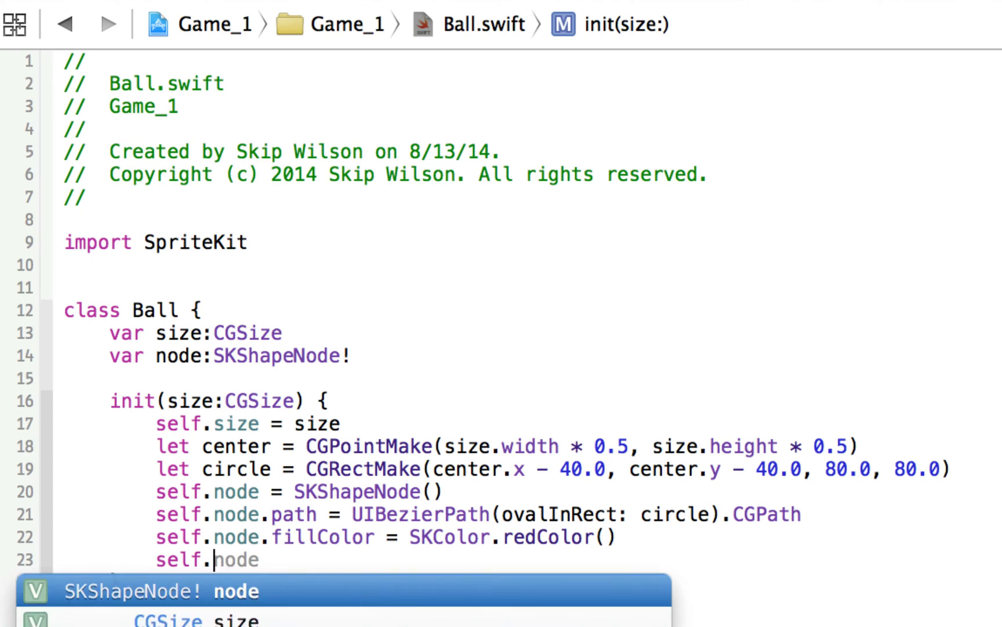
pyautogui.write('fillColor')
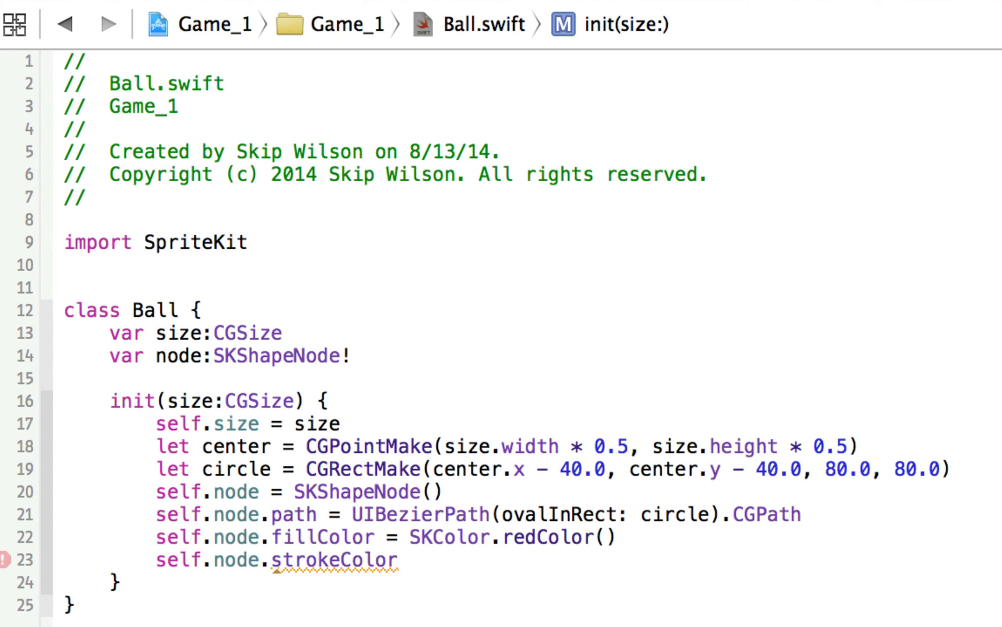
pyautogui.write('= nil')
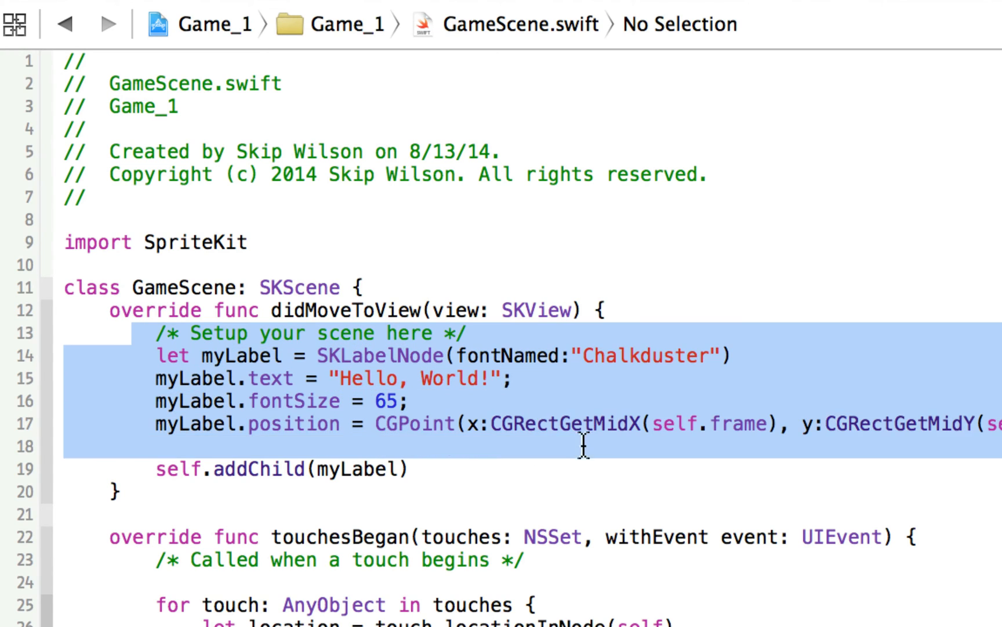
# Delete the template label code and declare ball:Ball!, angle = 0.0 and centerY = 0.0
pyautogui.press('delete')
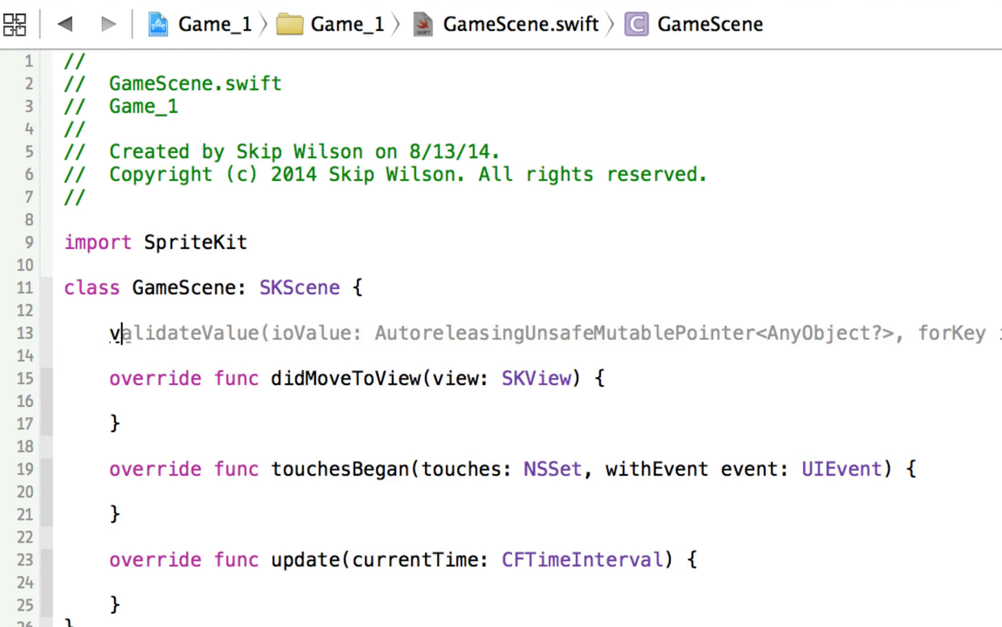
pyautogui.write('var ball:Ball!')
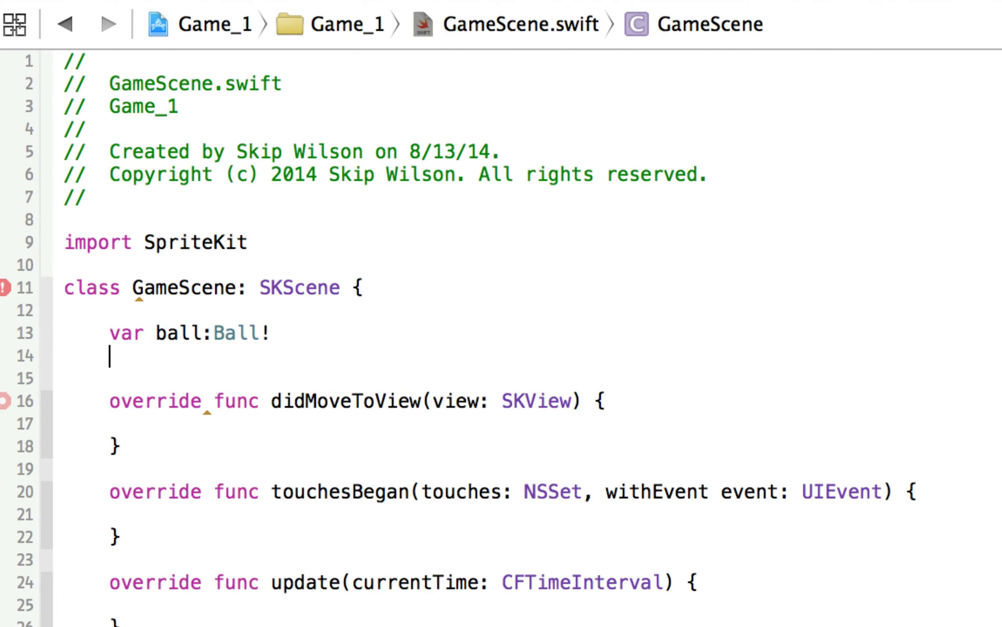
pyautogui.write('var ang')
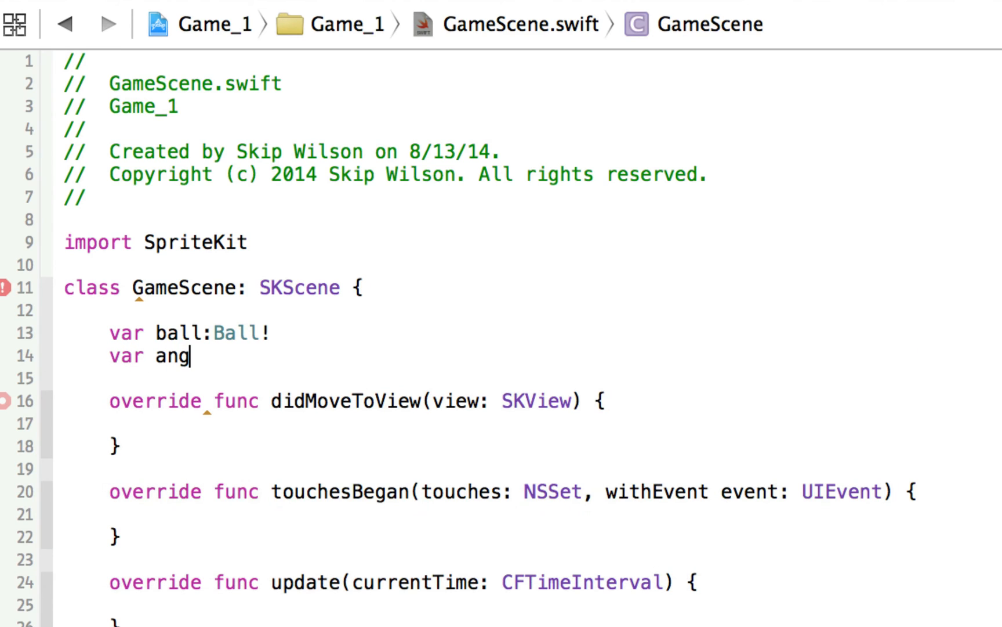
pyautogui.write('le:')
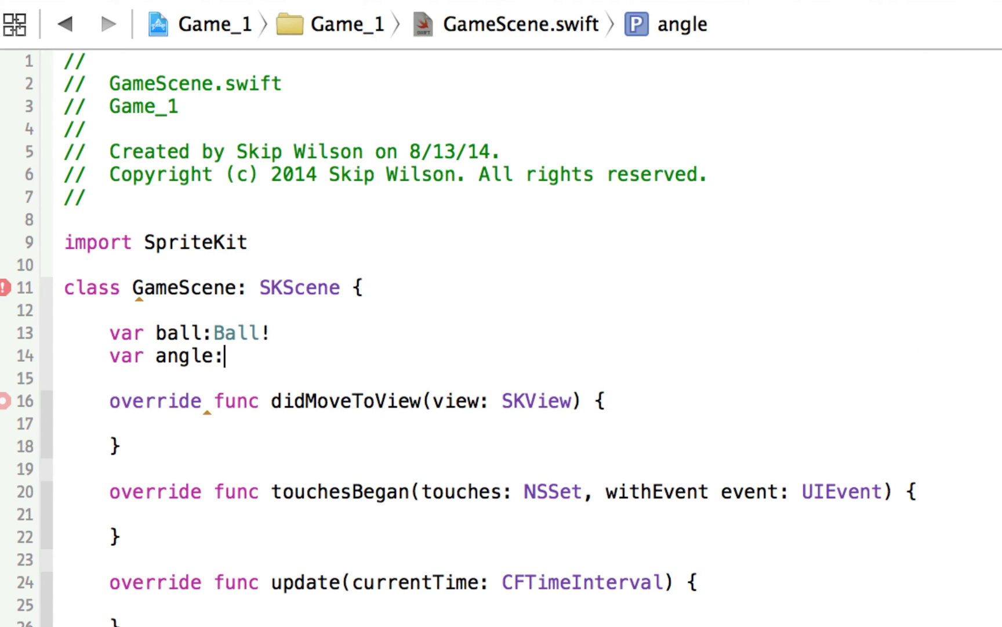
pyautogui.write('= 0.0')
pyautogui.write('var c')
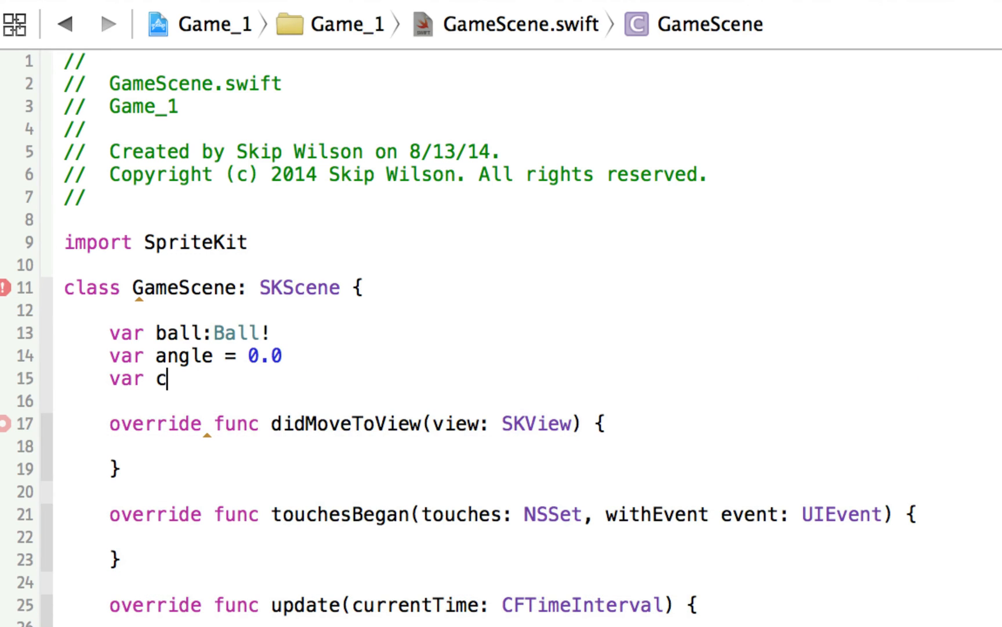
pyautogui.write('enterY =')
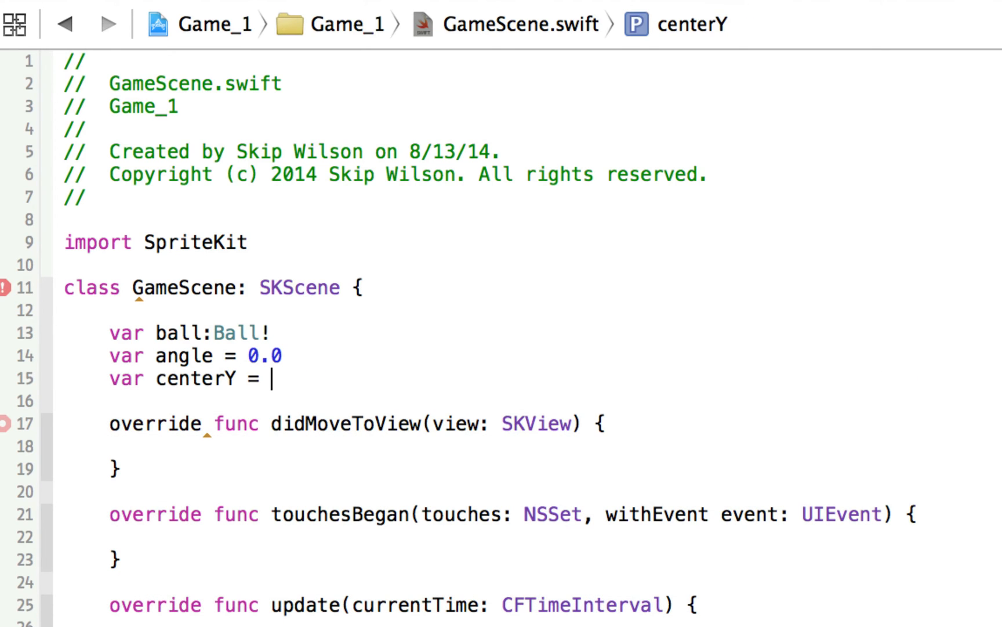
pyautogui.write('0.0')
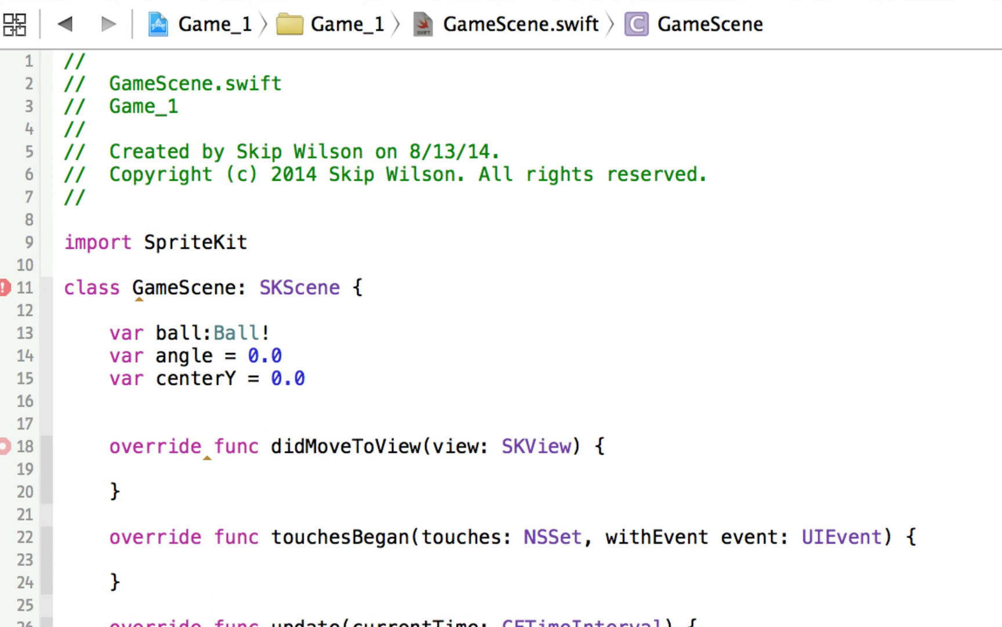
# Add range = 100.0 and bspeed = 0.1 properties
pyautogui.write('var')
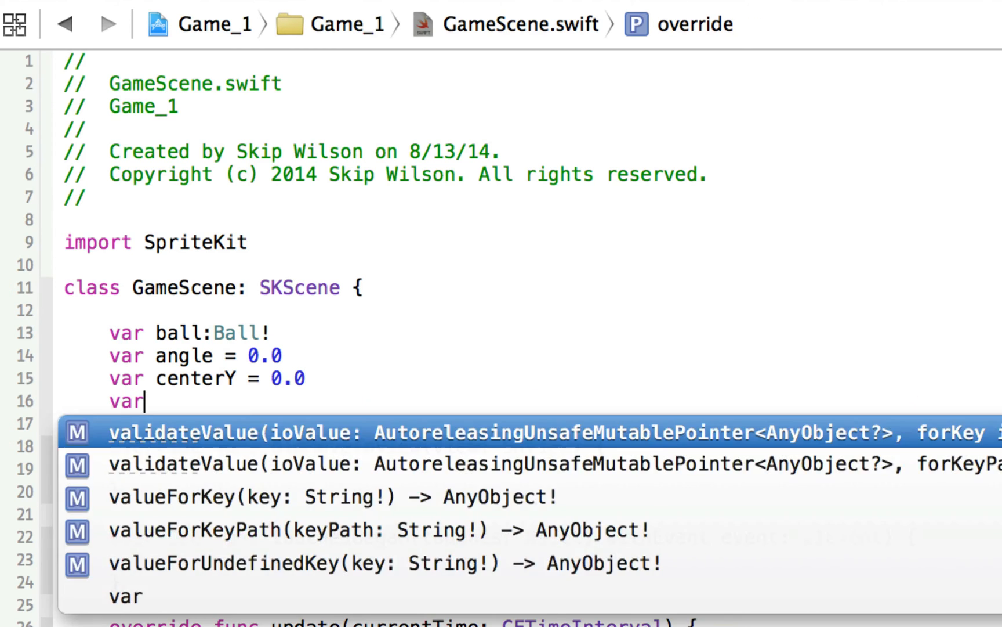
pyautogui.write('range')
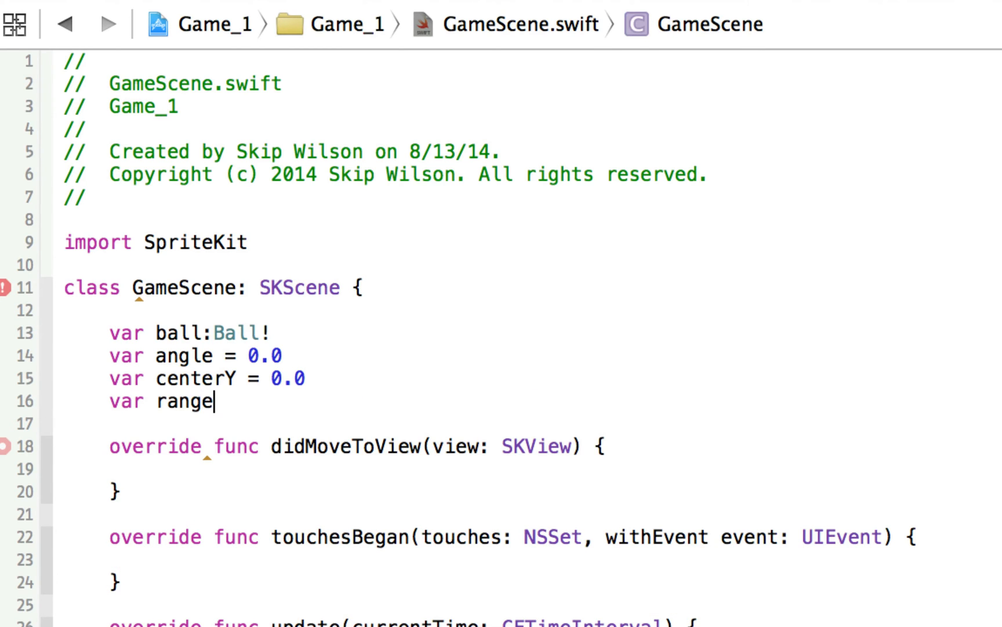
pyautogui.write('= 100')
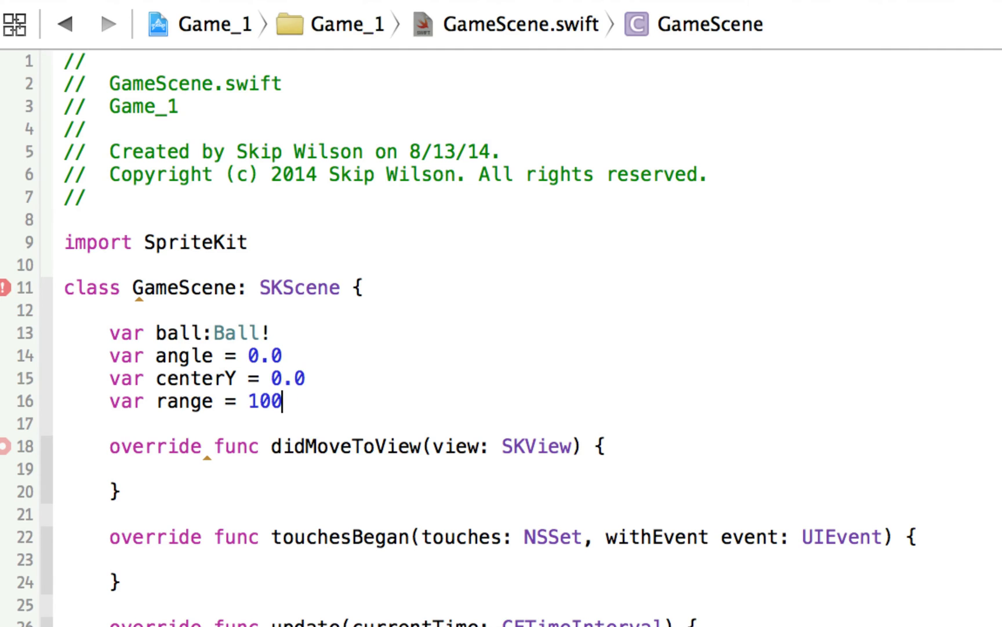
pyautogui.write('.0')
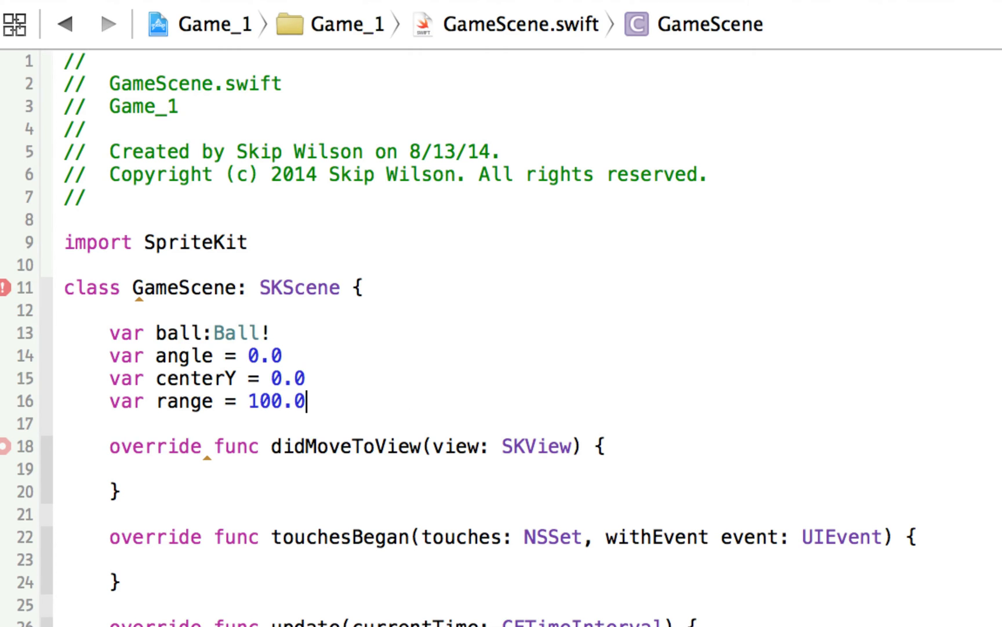
pyautogui.write('v')
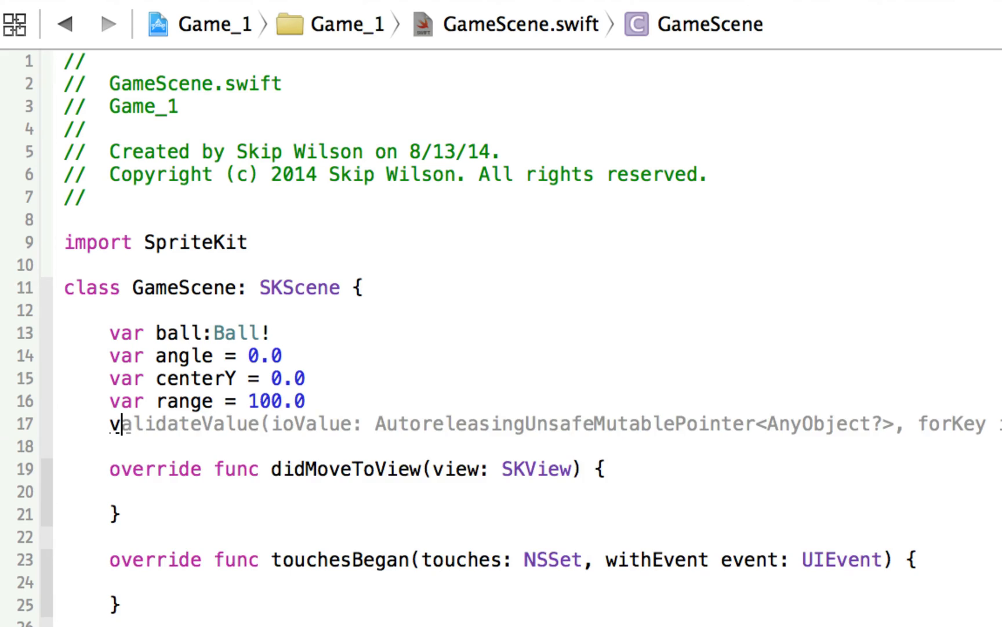
pyautogui.write('var bspeed')
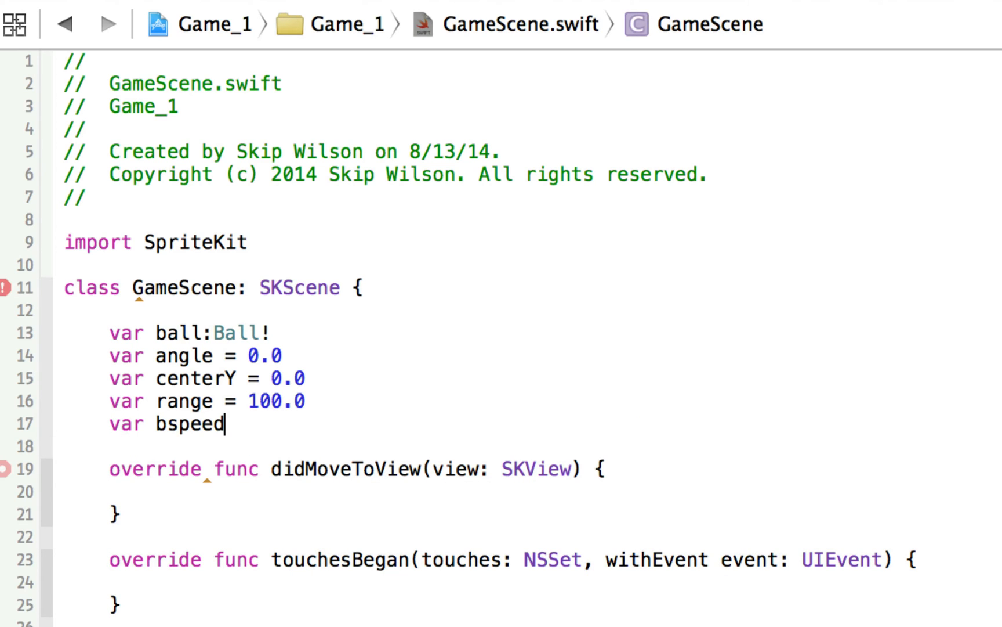
pyautogui.write('= 0.1')
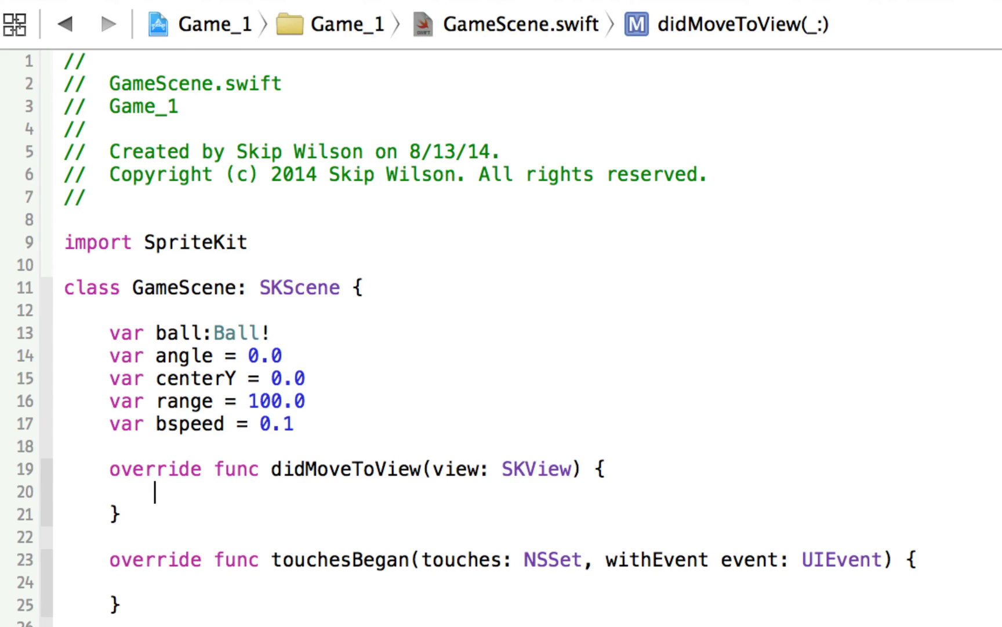
pyautogui.write('ball =')
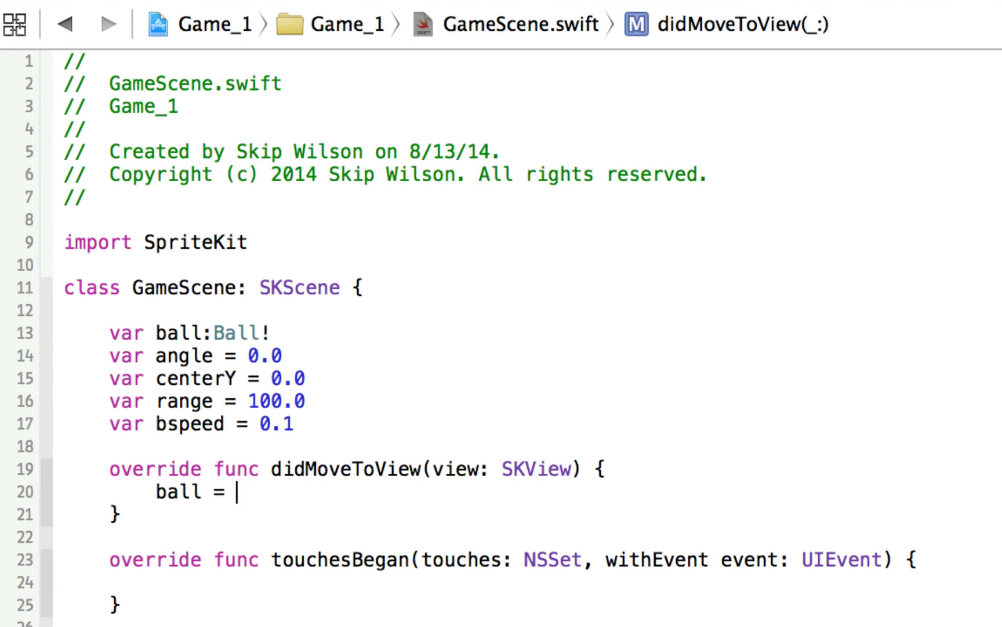
pyautogui.write('ball')
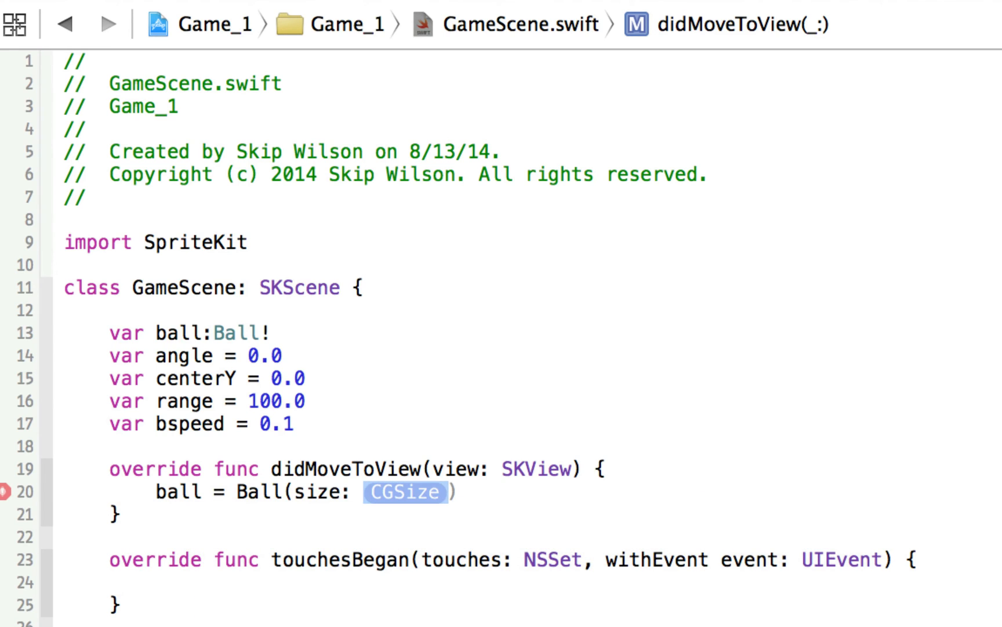
pyautogui.write('self.size')
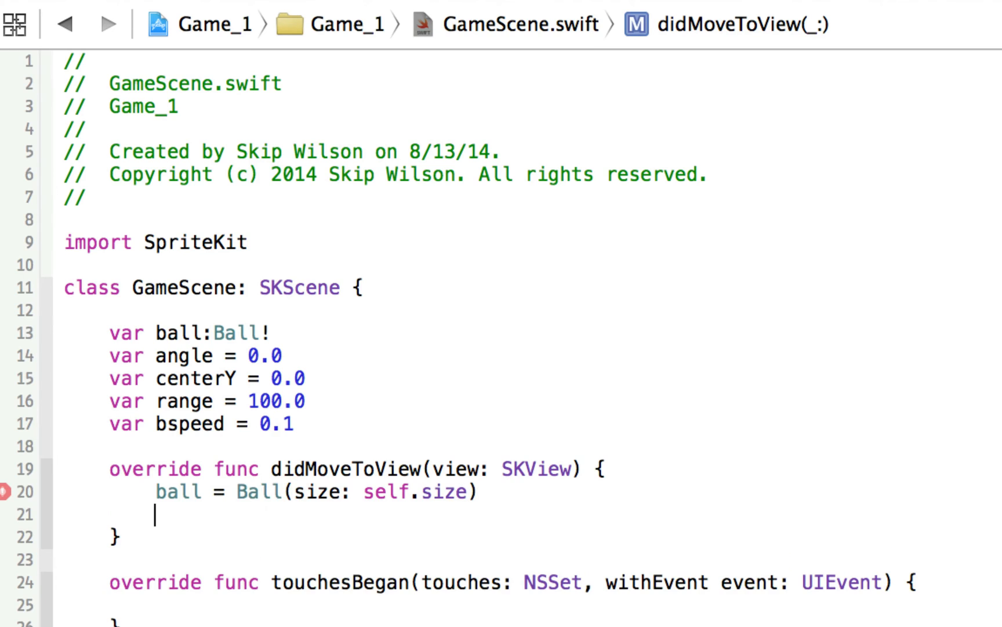
pyautogui.write('self.addChild(node: SKNode!')
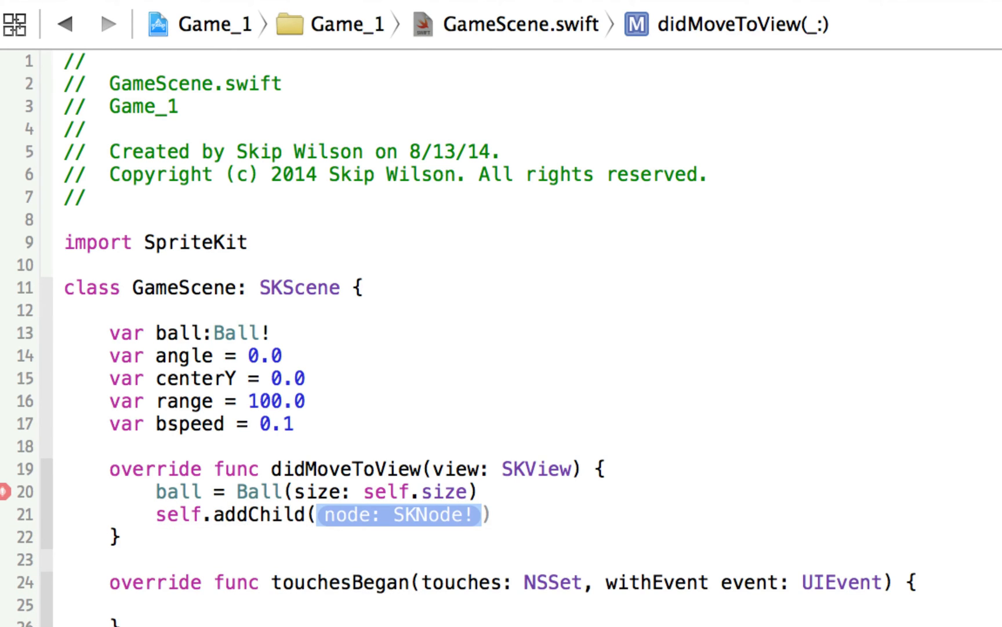
pyautogui.write('ball.size')
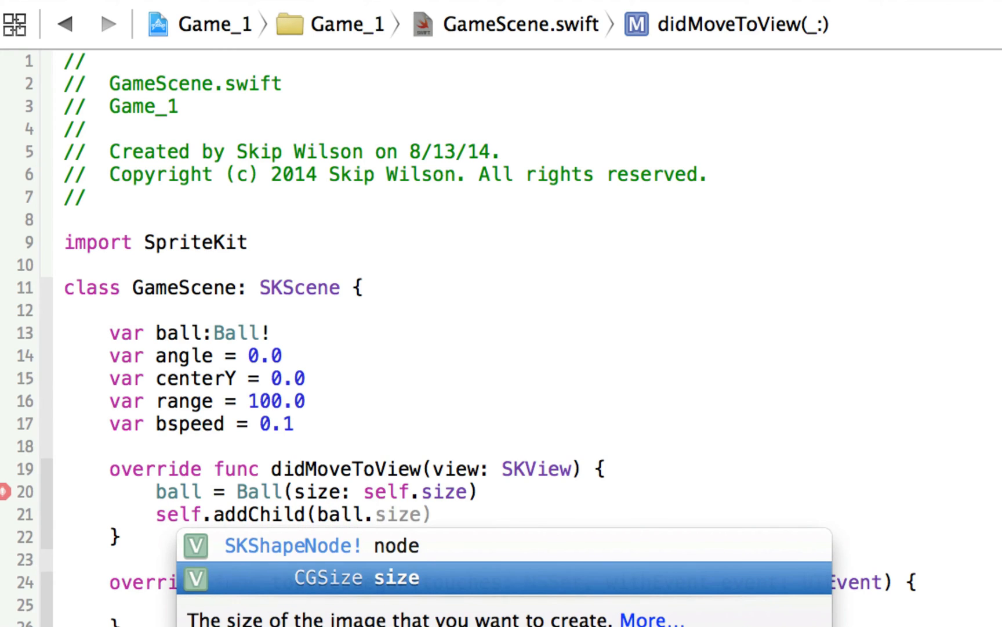
pyautogui.click(319, 545)
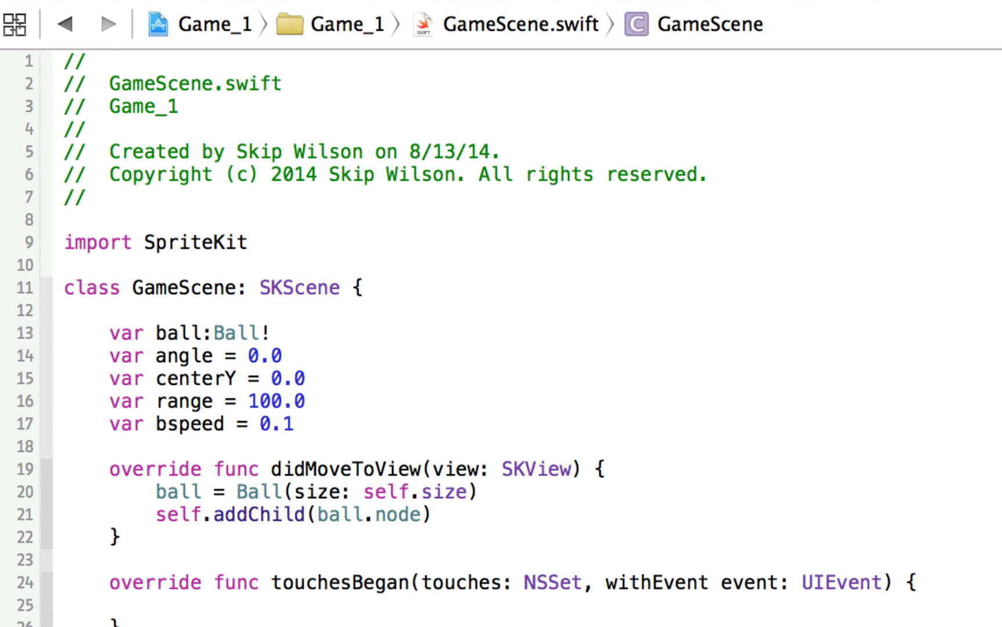
pyautogui.scroll(-3)
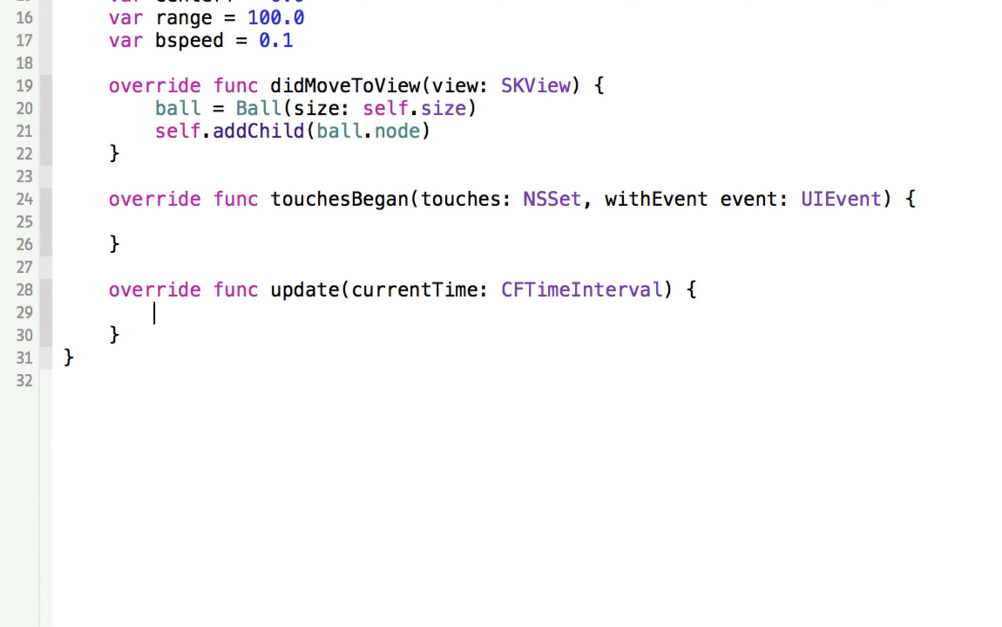
# Set ball.node.position.y to CGFloat(centerY + sin(angle) * range) in update
pyautogui.write('ball.node.')
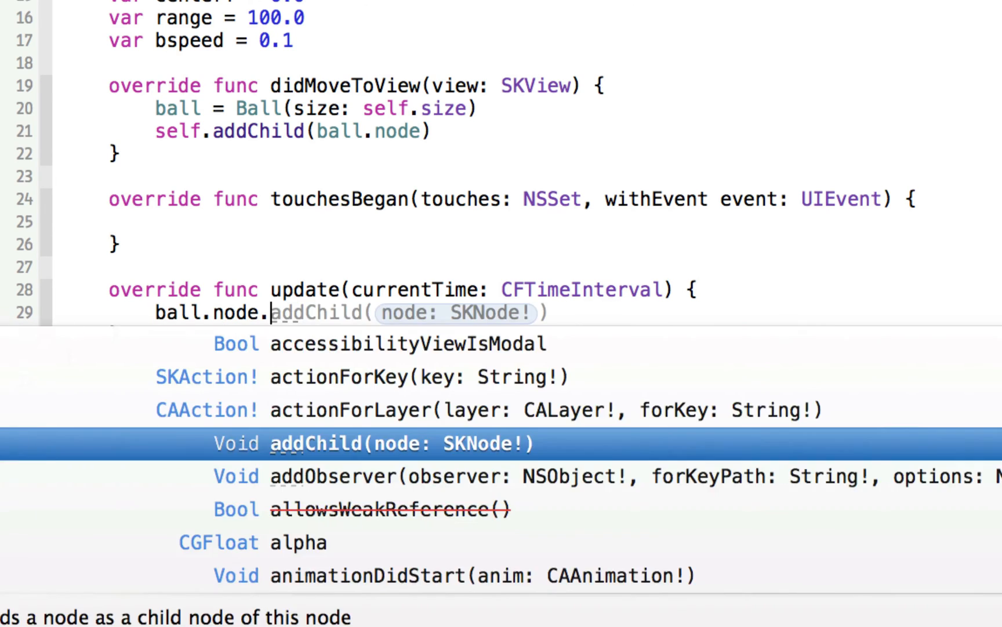
pyautogui.write('position')
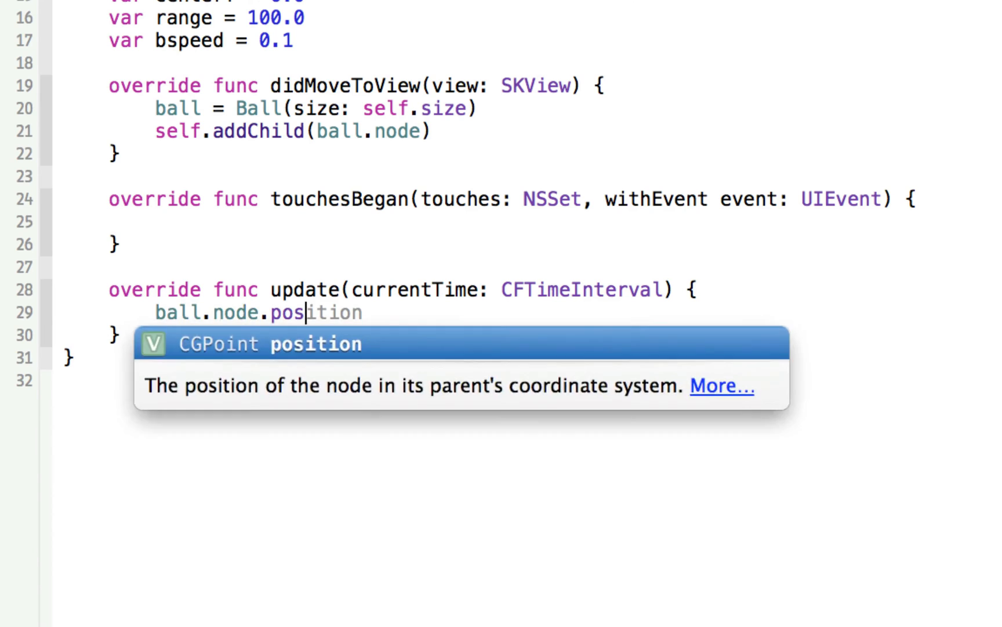
pyautogui.write('.y')
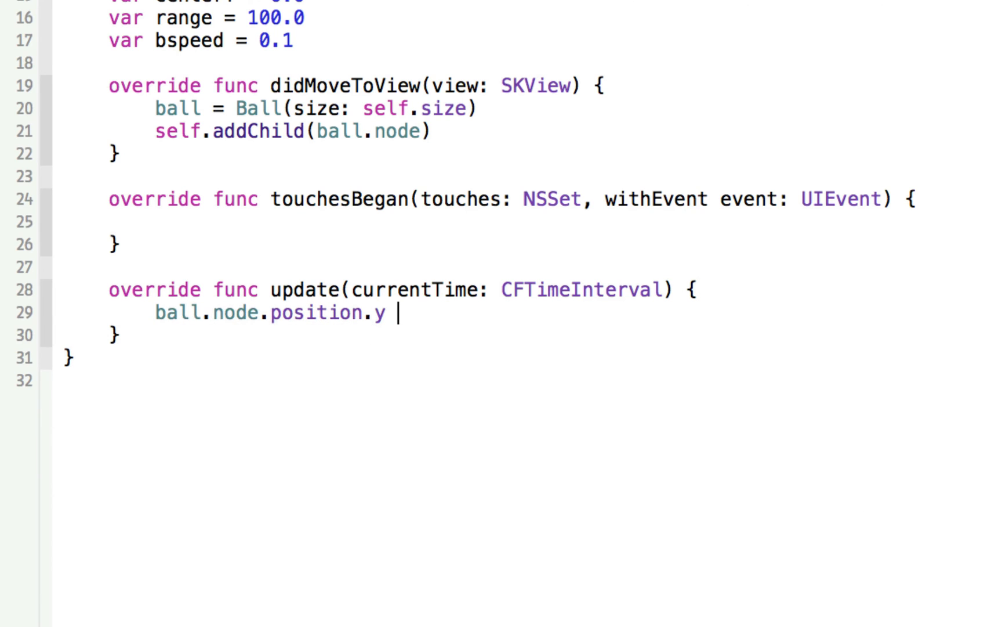
pyautogui.write('= C')
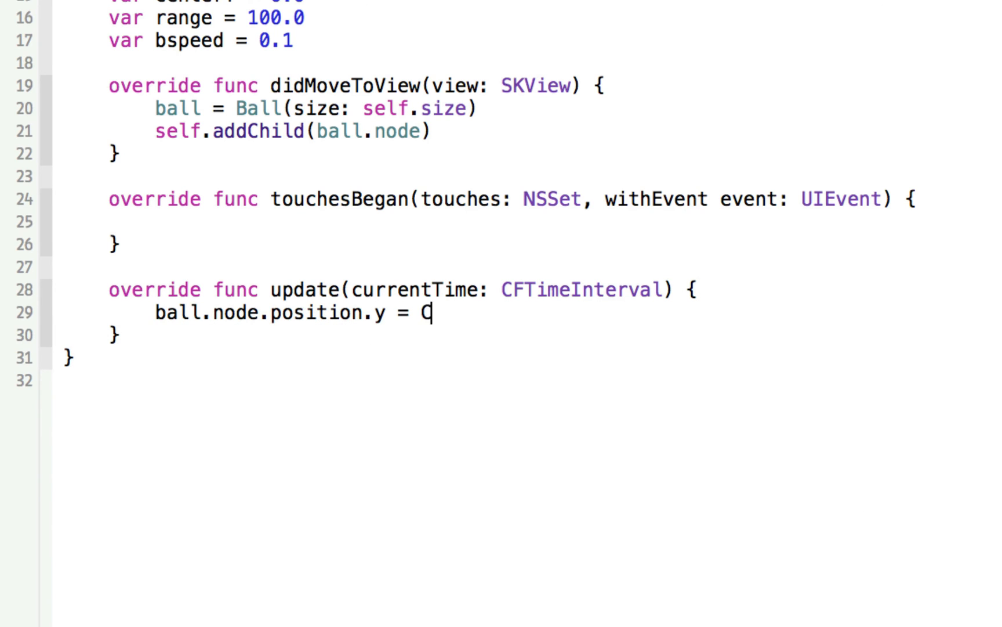
pyautogui.write('GFloat()')
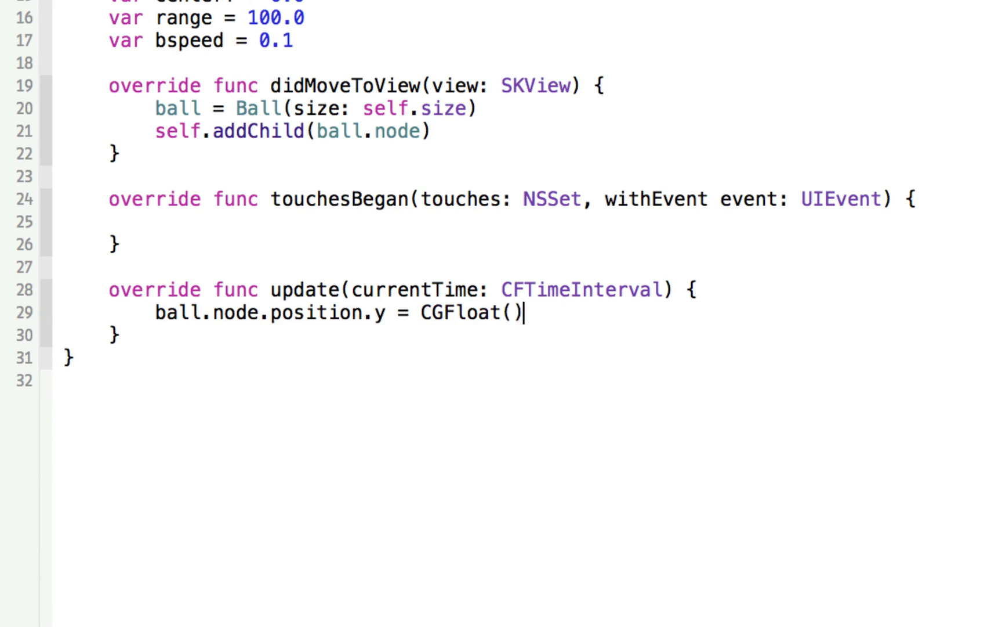
pyautogui.press('Left')
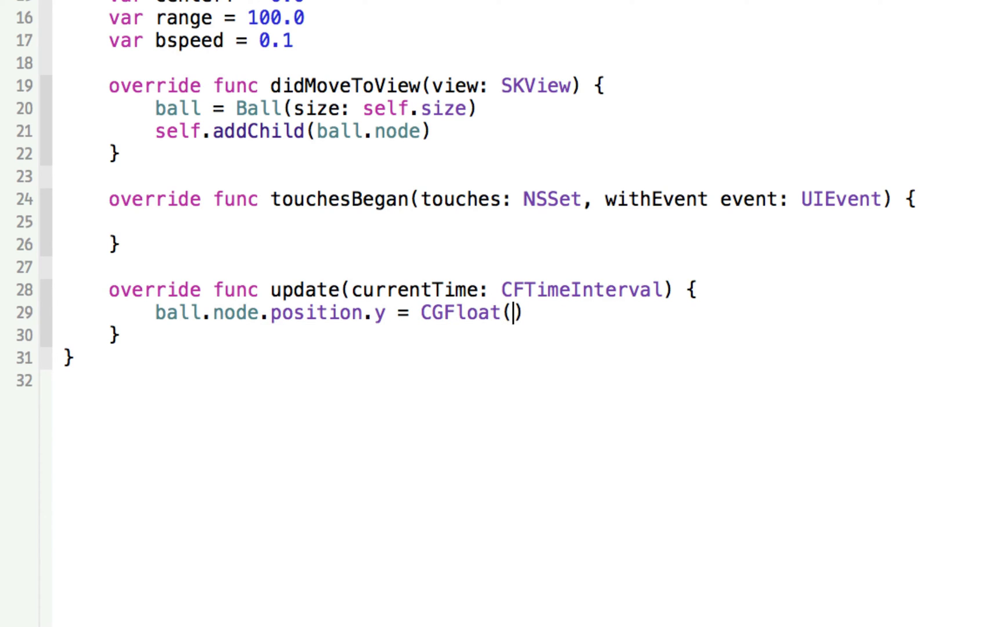
pyautogui.write('centerY')
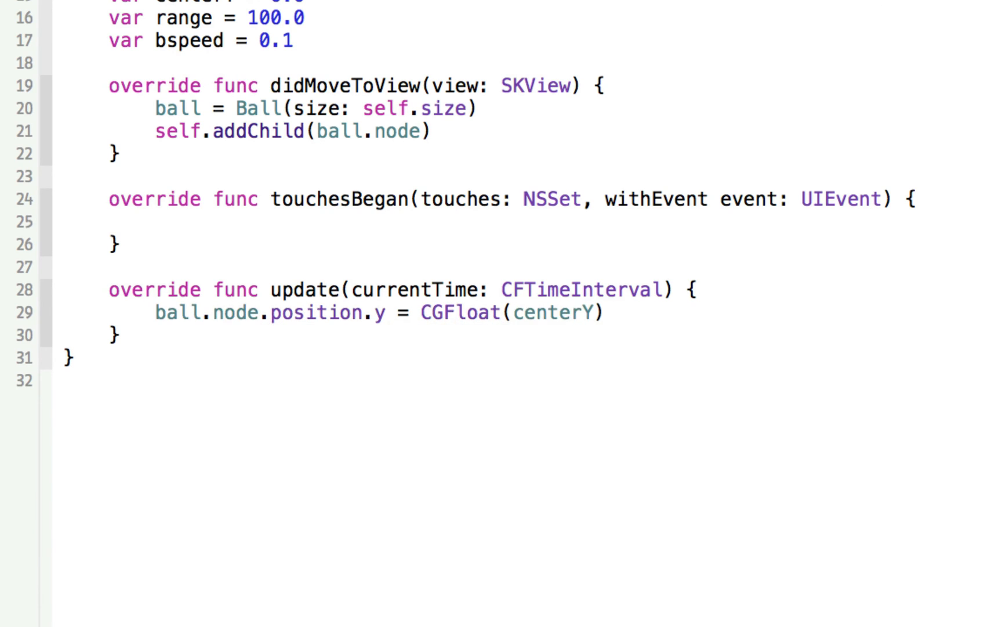
pyautogui.write('+ sin(')
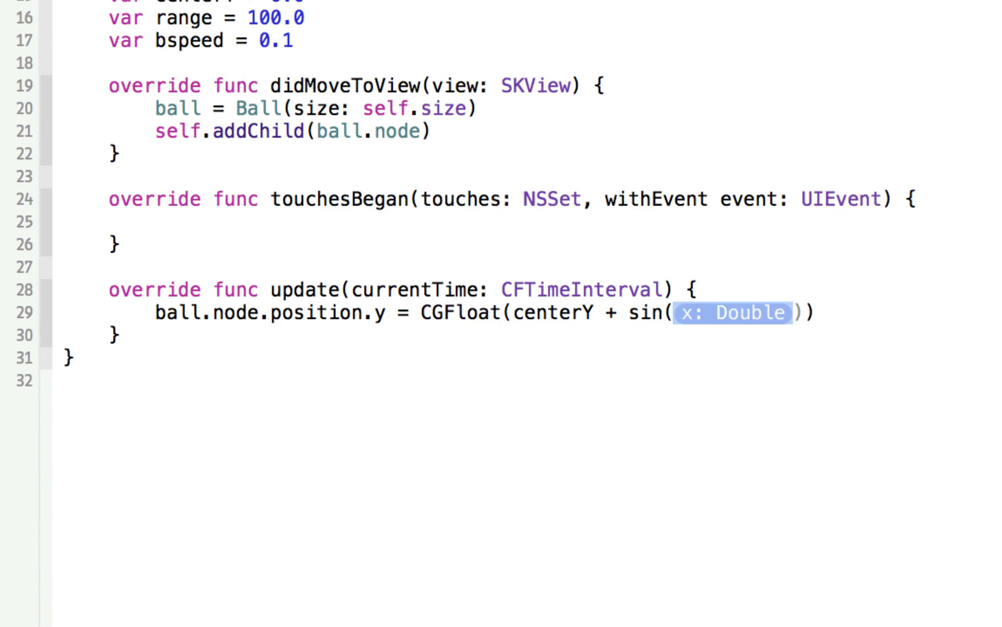
pyautogui.write('angle')
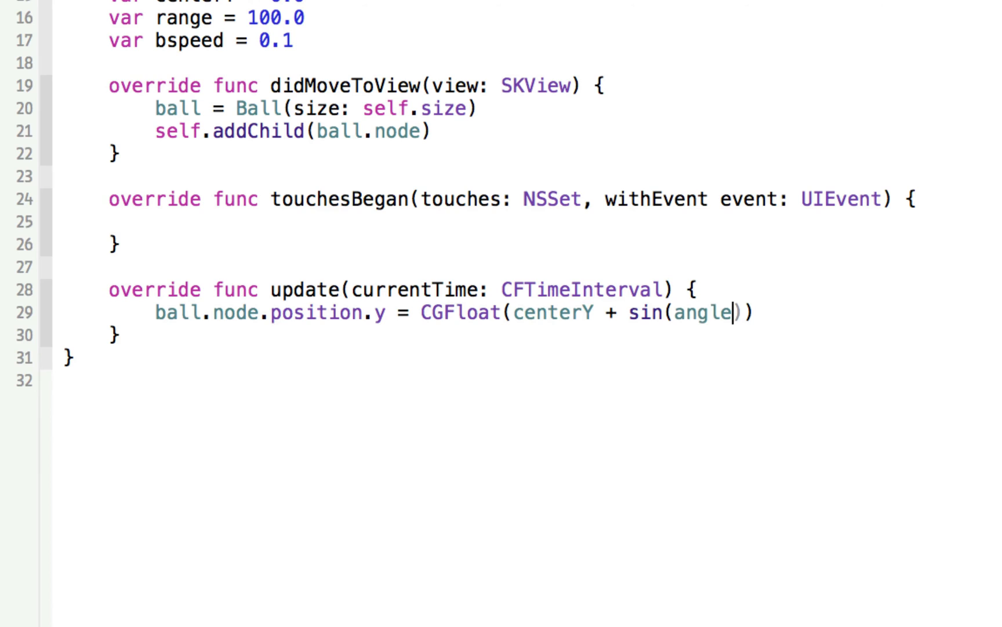
pyautogui.write(')')
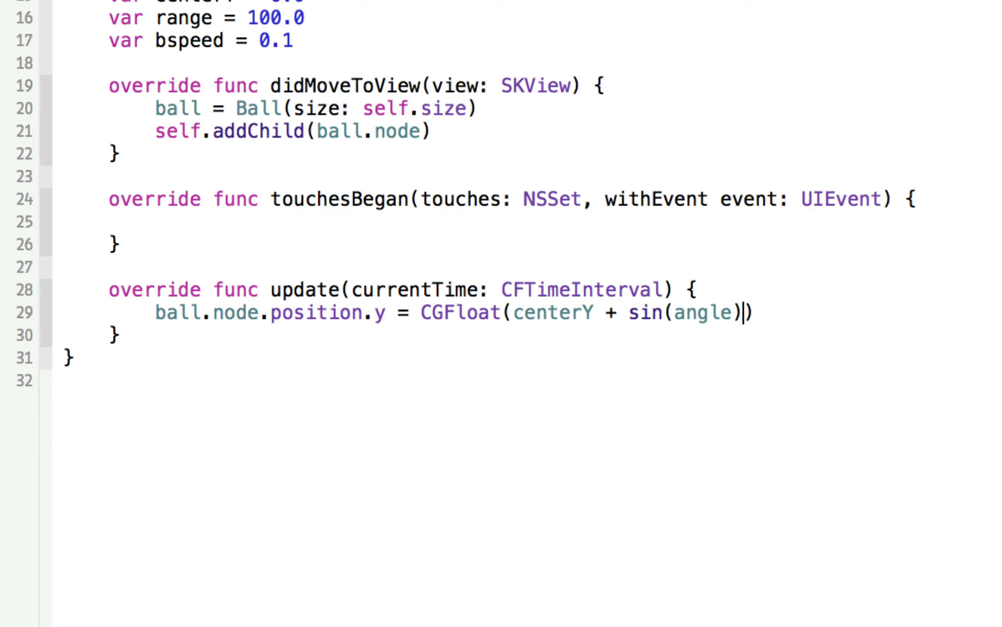
pyautogui.write('* range')
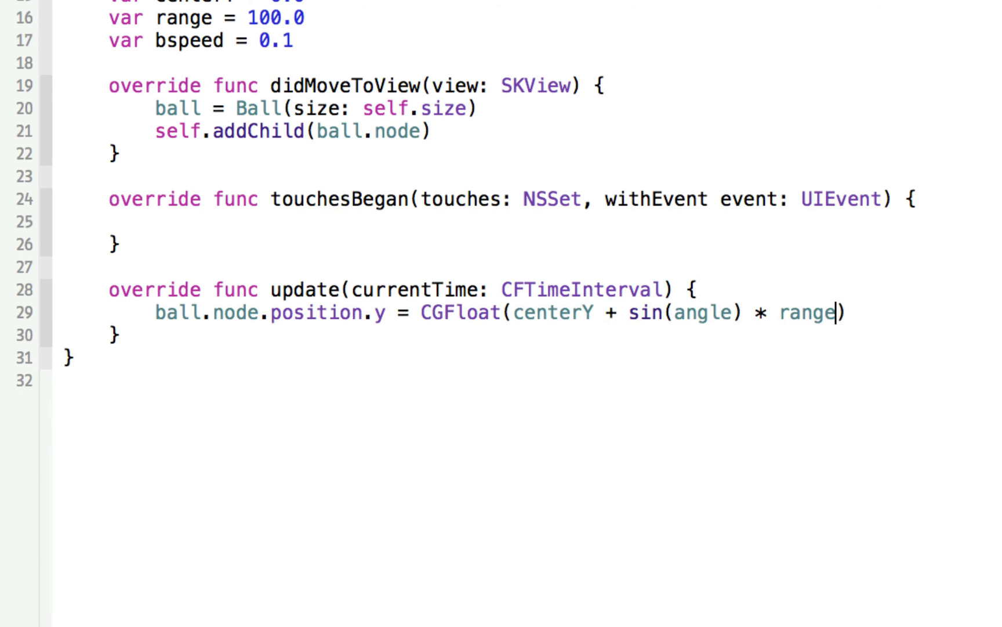
# Increment angle by bspeed on the next line
pyautogui.press('Return')
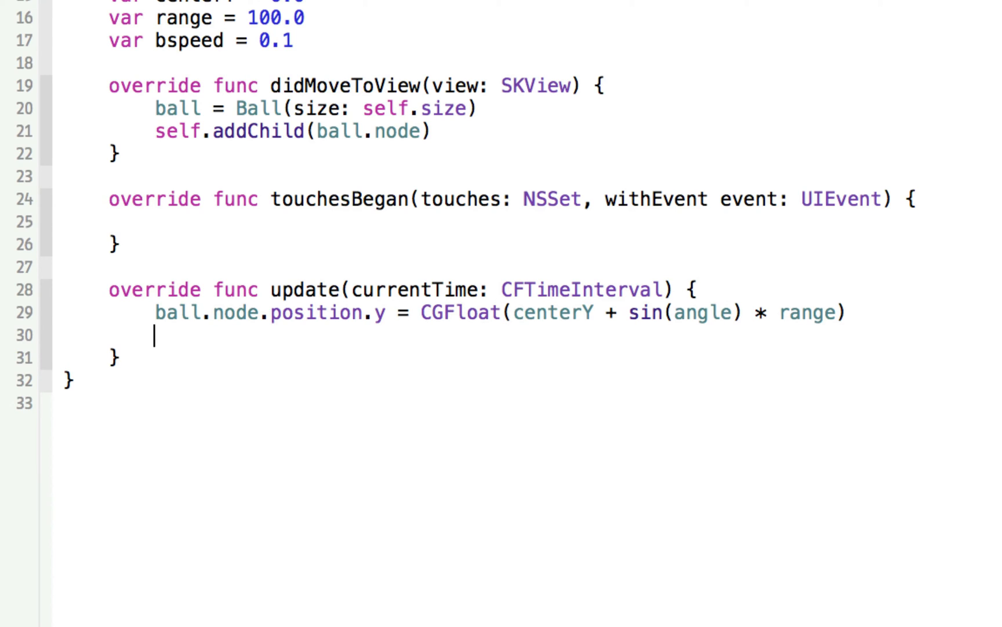
pyautogui.write('angle +')
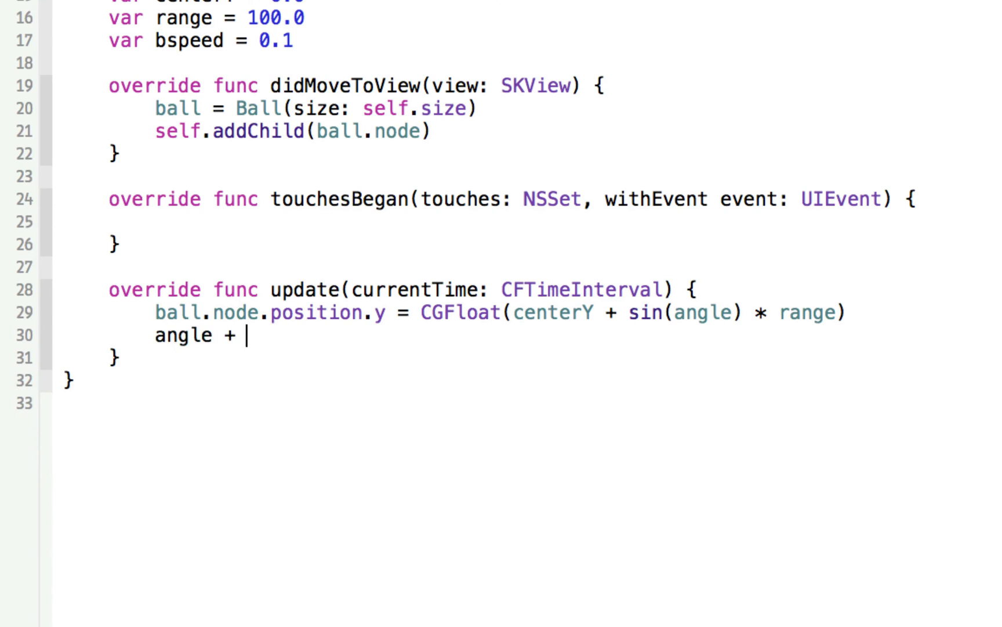
pyautogui.write('= bspeed')
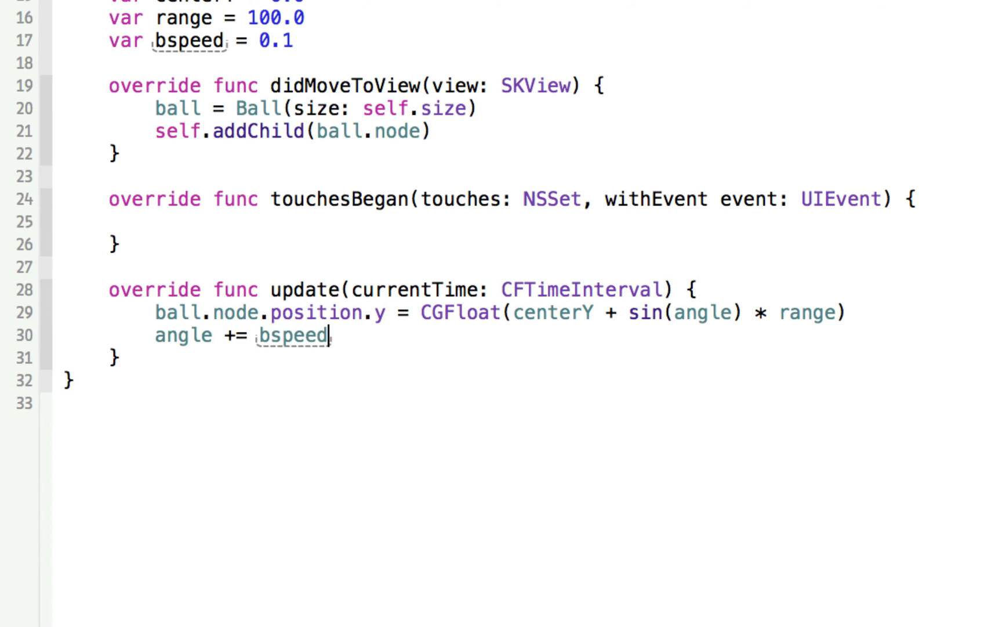
pyautogui.moveTo(482, 335)
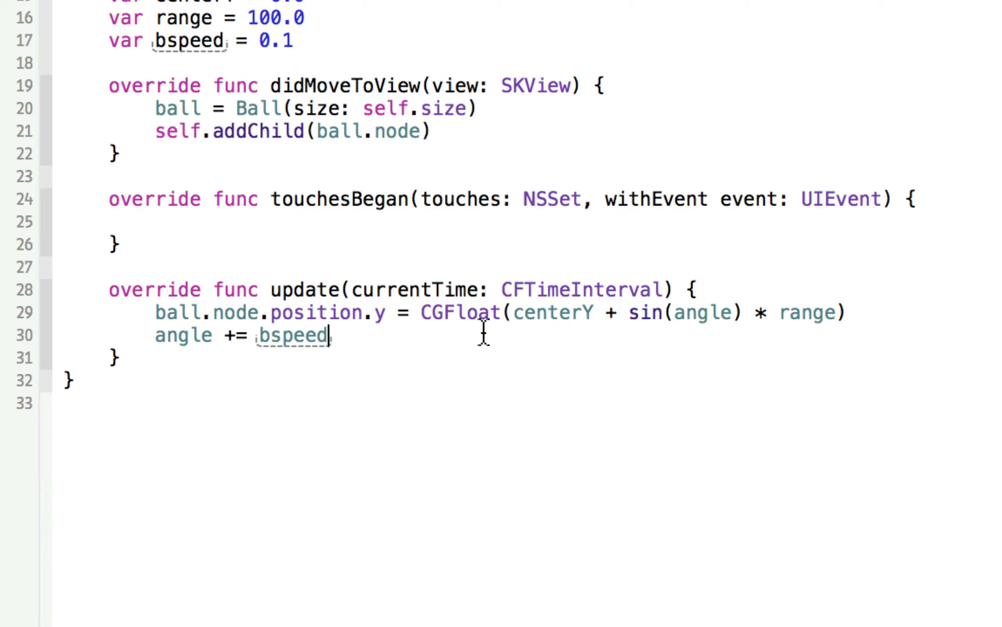
pyautogui.moveTo(366, 312)
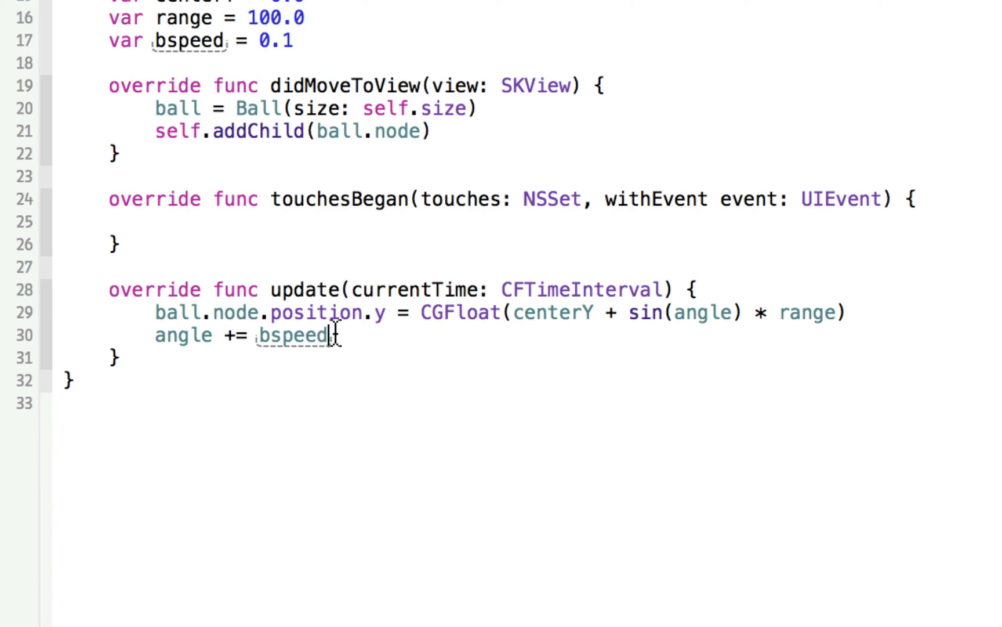
# Try bspeed values 0.01 and 0.5, then restore bspeed to 0.1
pyautogui.doubleClick(292, 333)
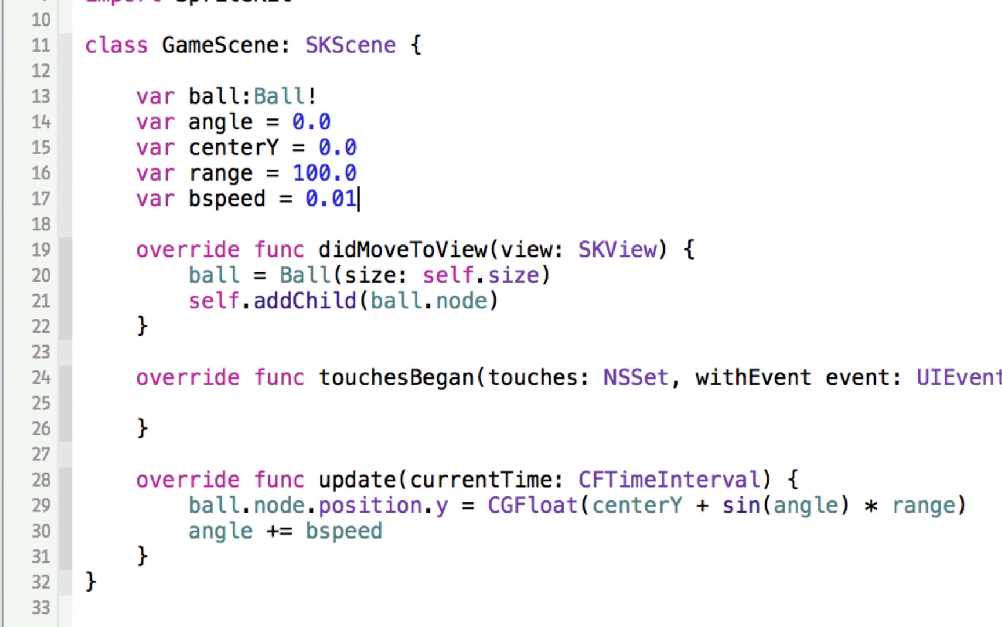
pyautogui.write('0.5')
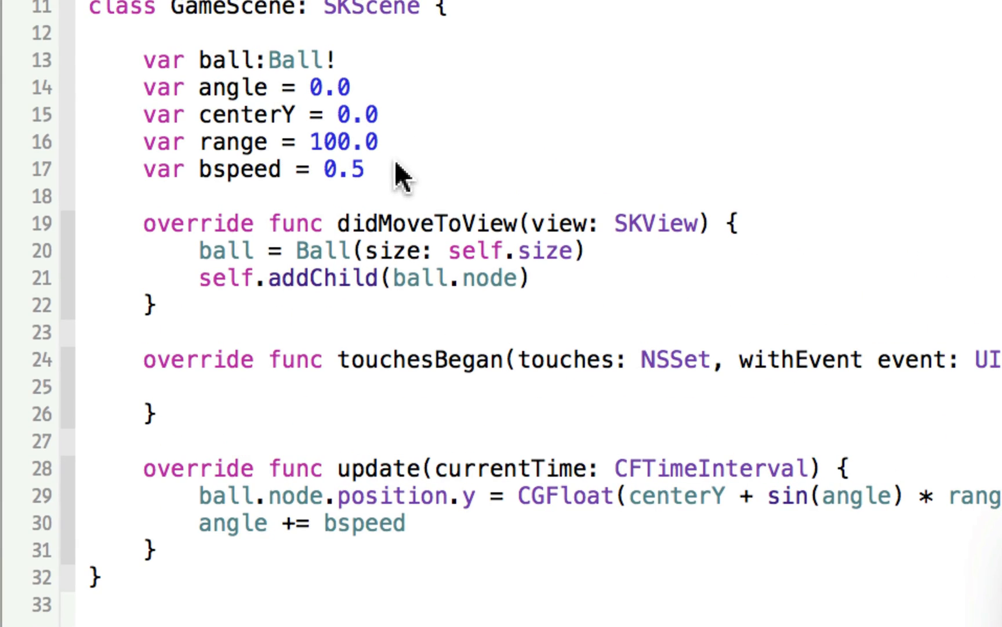
pyautogui.press('Backspace')
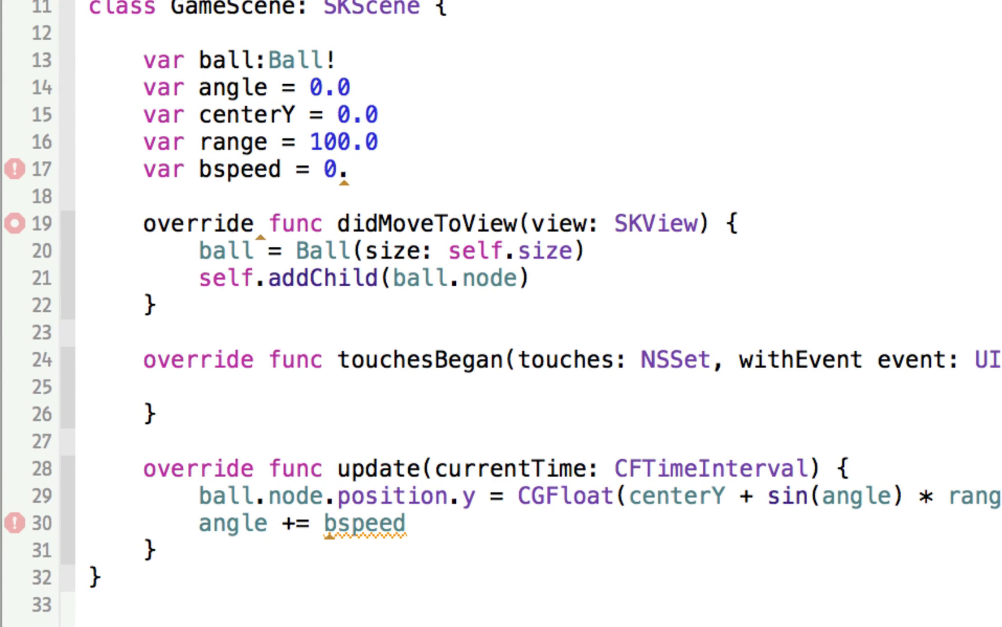
pyautogui.write('1')
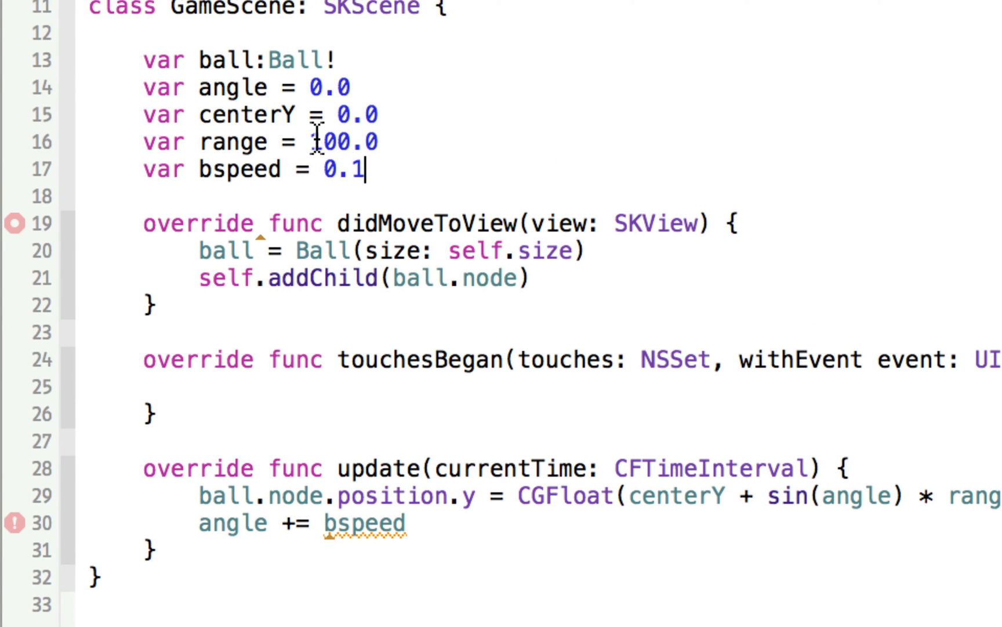
pyautogui.click(333, 142)
pyautogui.write('5')
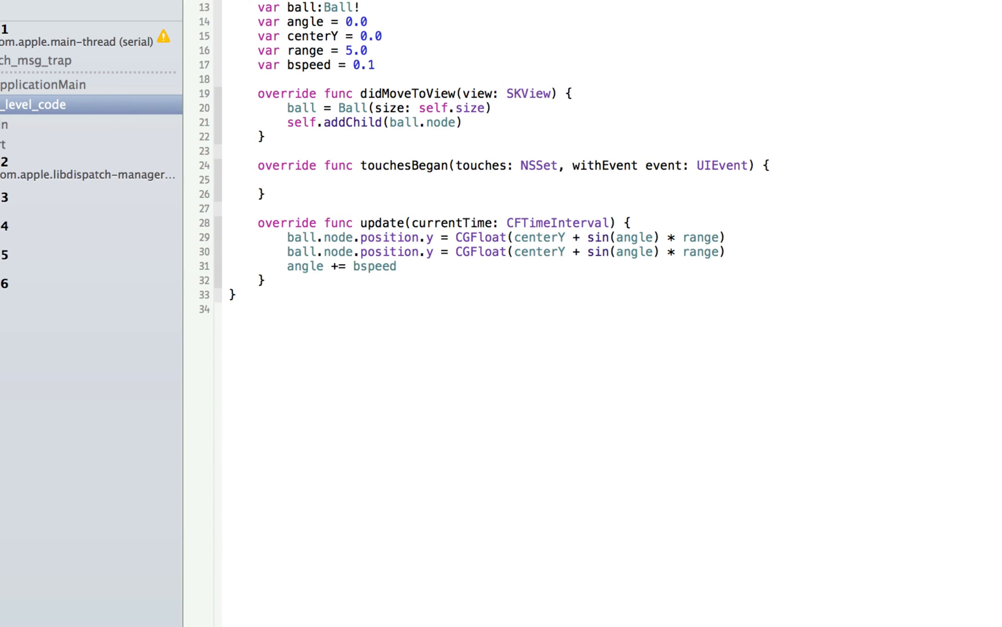
# Change the duplicated position line to set x, with bspeed renamed xspeed
pyautogui.write('x')
pyautogui.write('100')
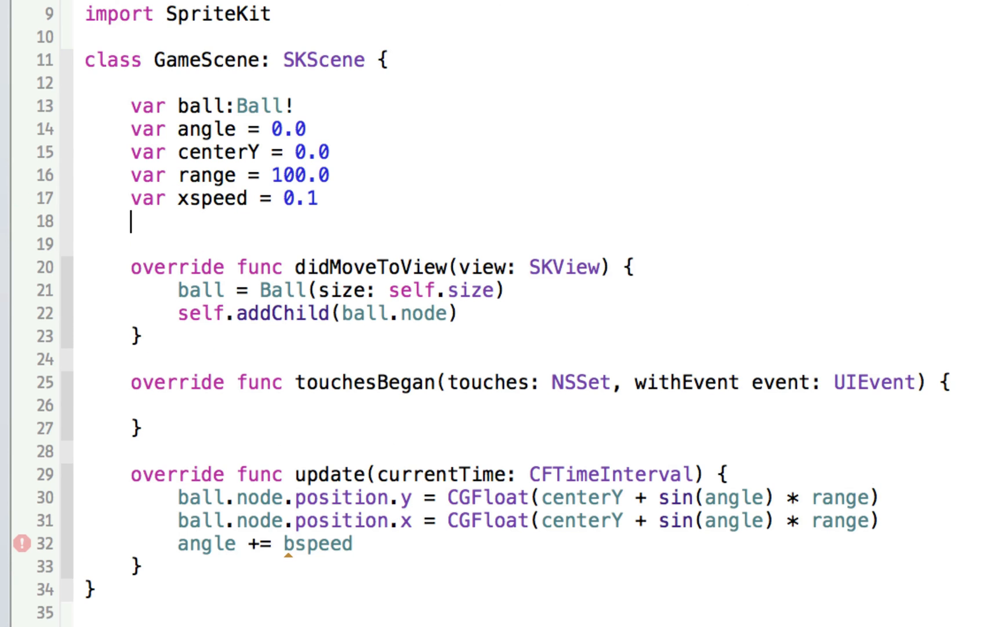
# Add a yspeed variable set to 0.5
pyautogui.write('var y')
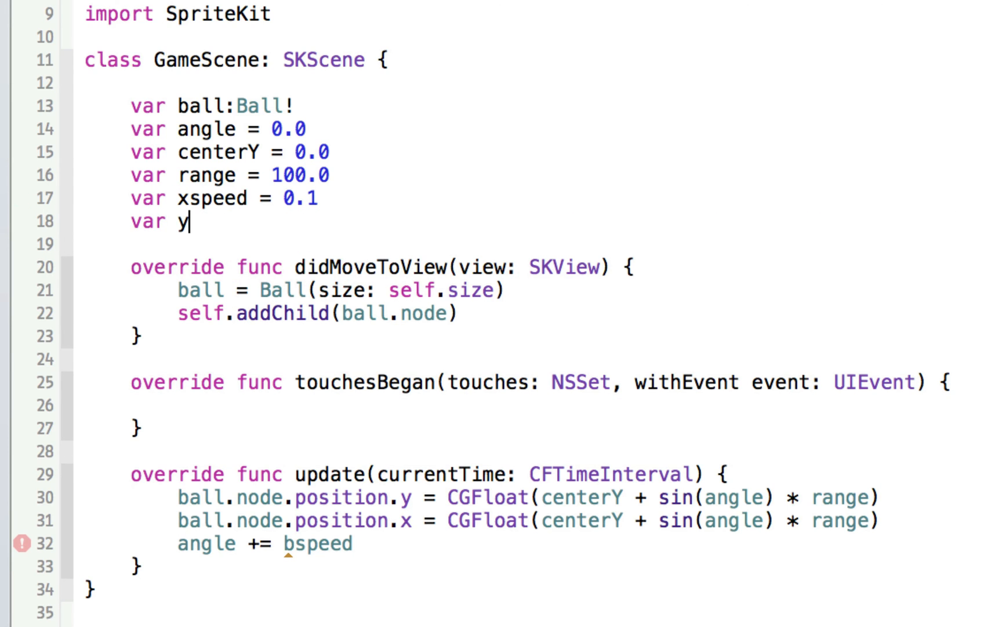
pyautogui.write('speed = 0')
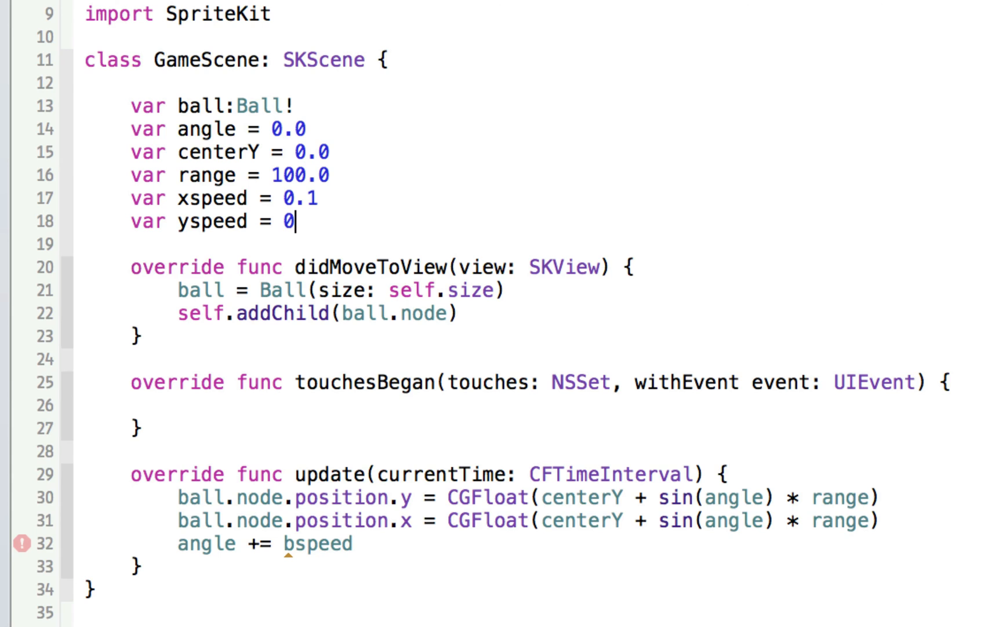
pyautogui.write('.5')
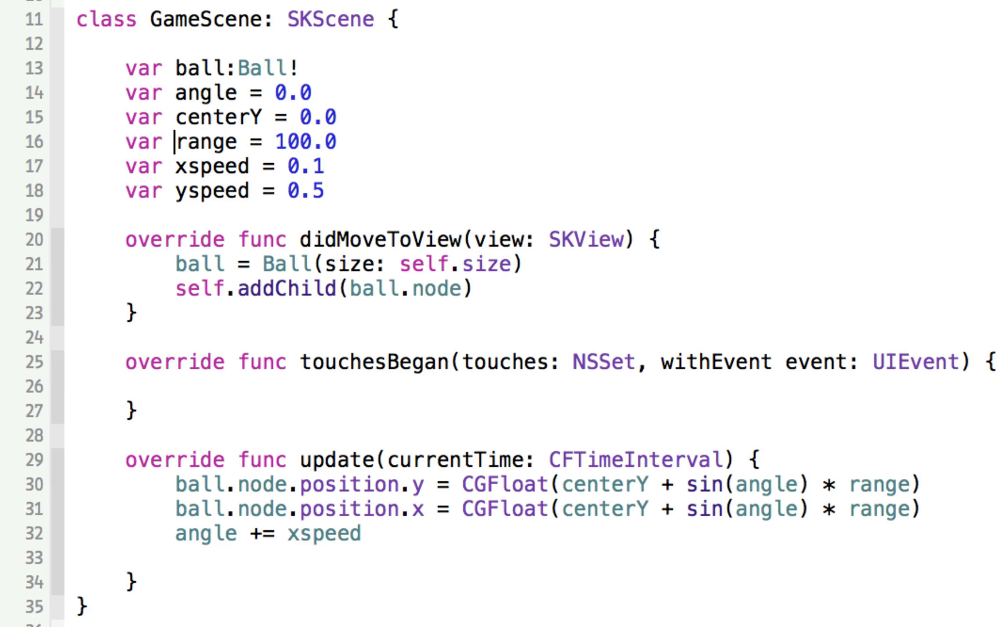
# Rename angle to xangle and yangle in the sin() calls and increments
pyautogui.write('x')
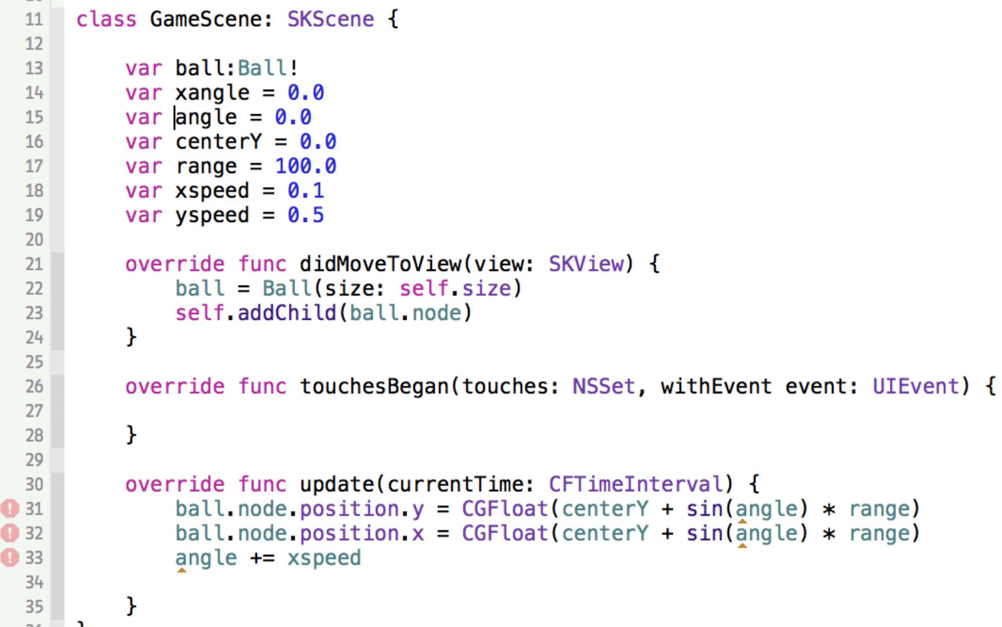
pyautogui.write('y')
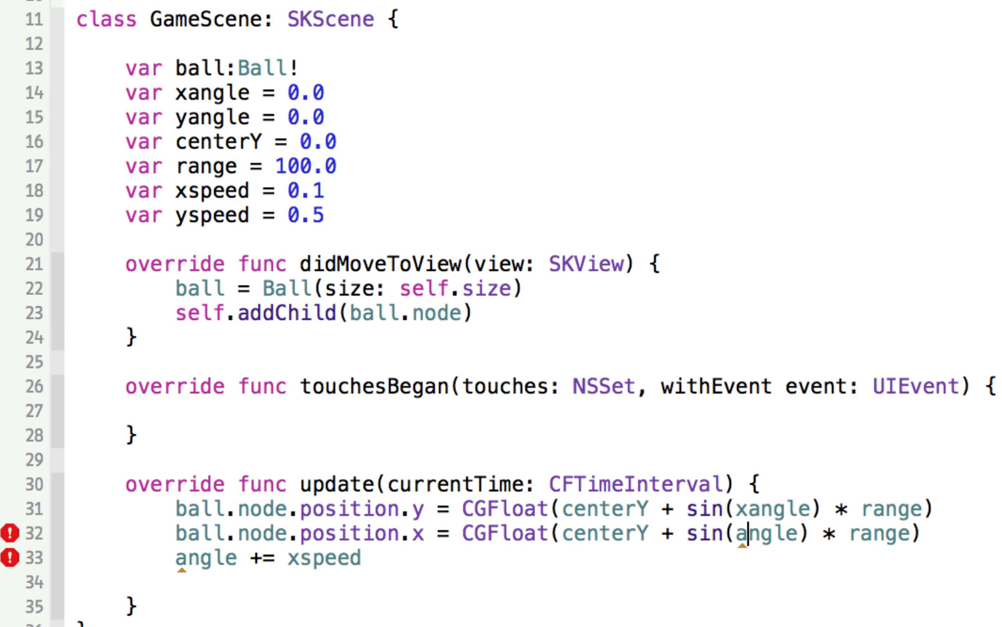
pyautogui.write('y')
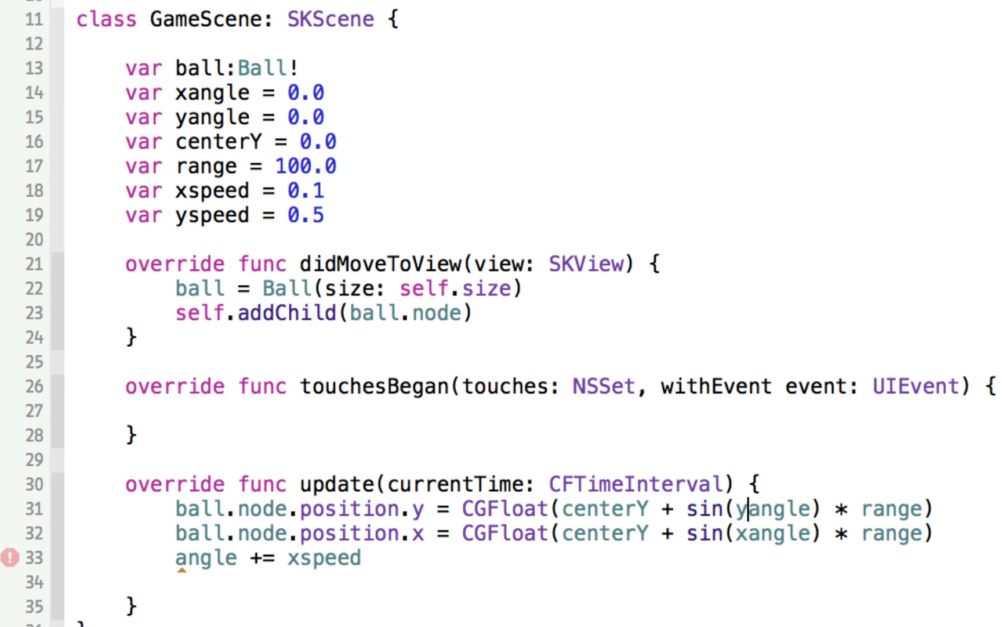
pyautogui.doubleClick(268, 557)
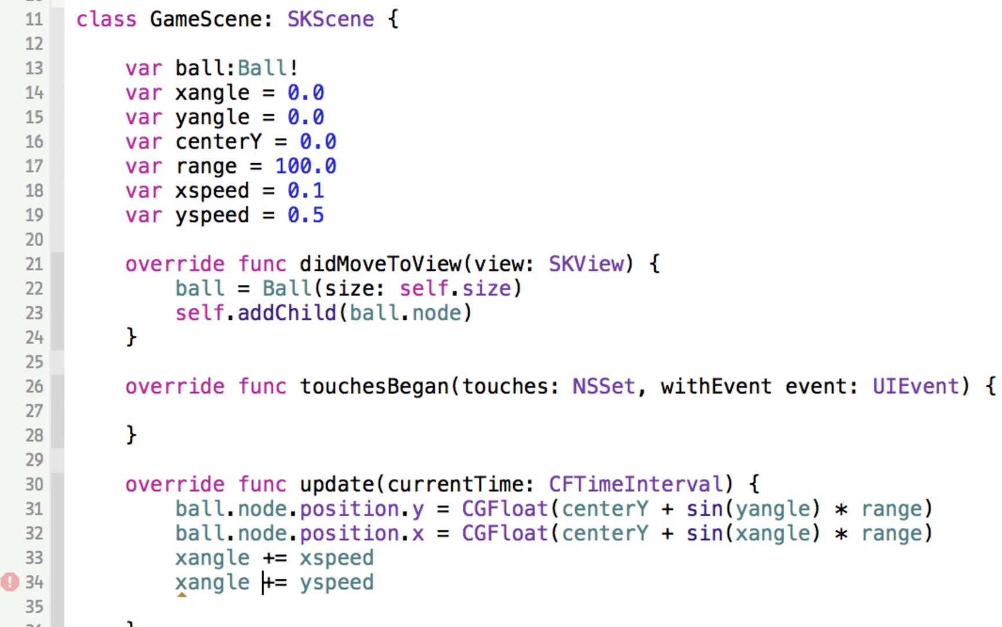
pyautogui.write('yangle')
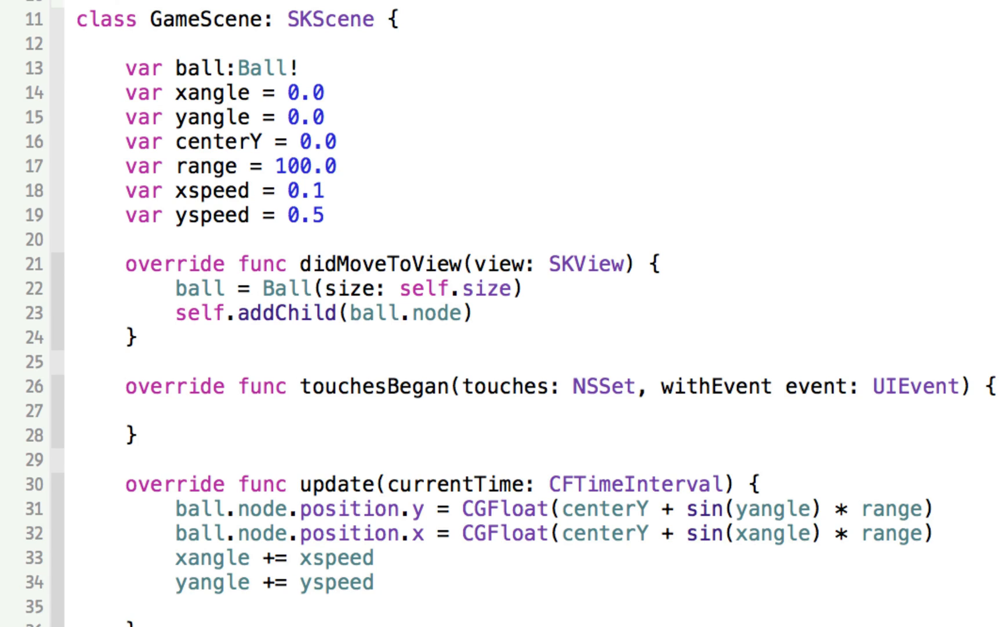